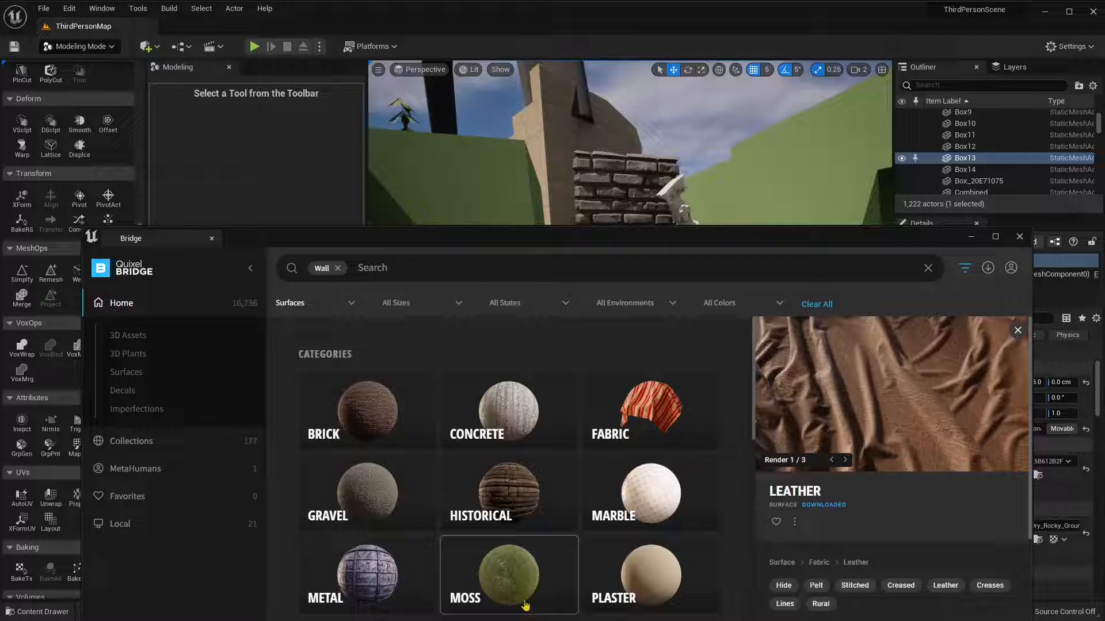
# Scroll through the Surfaces categories and plaster results in Quixel Bridge.
pyautogui.scroll(-3)
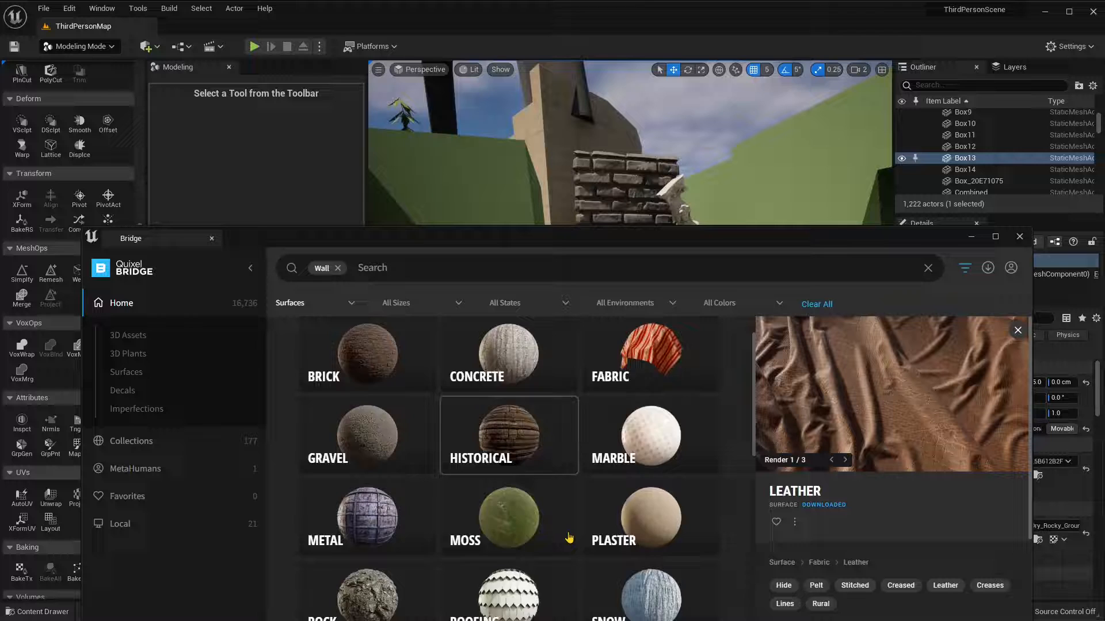
pyautogui.scroll(-3)
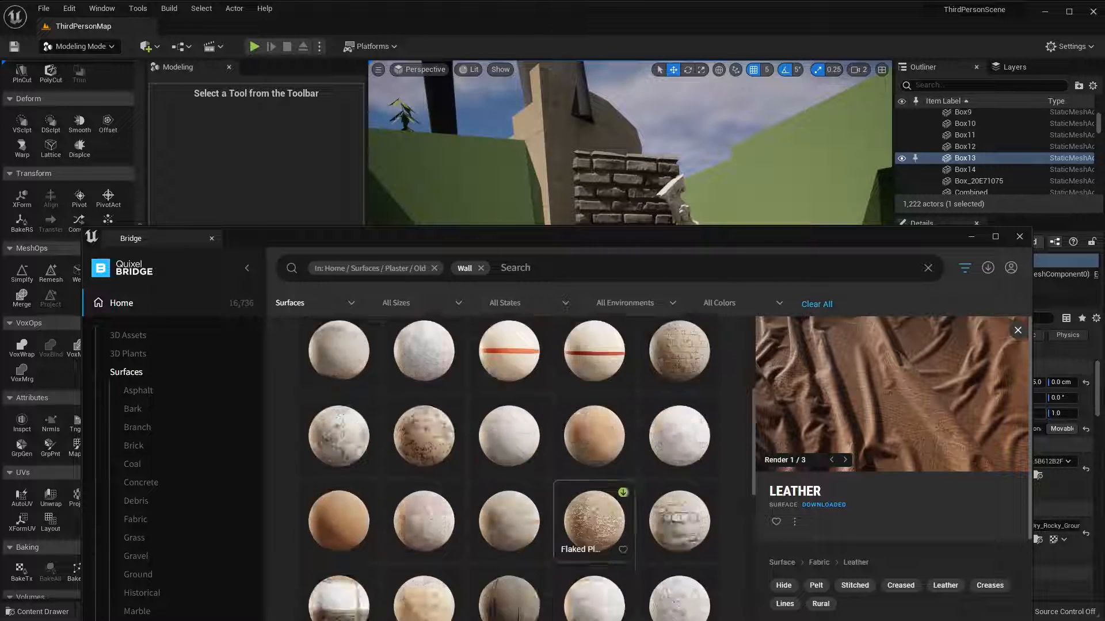
pyautogui.scroll(-3)
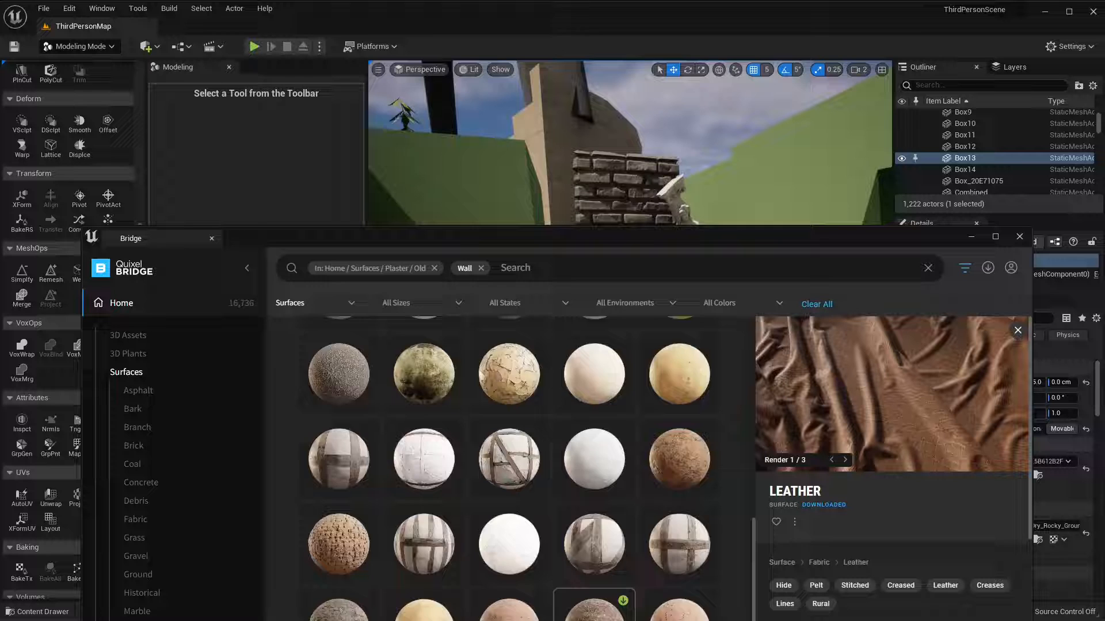
pyautogui.scroll(-3)
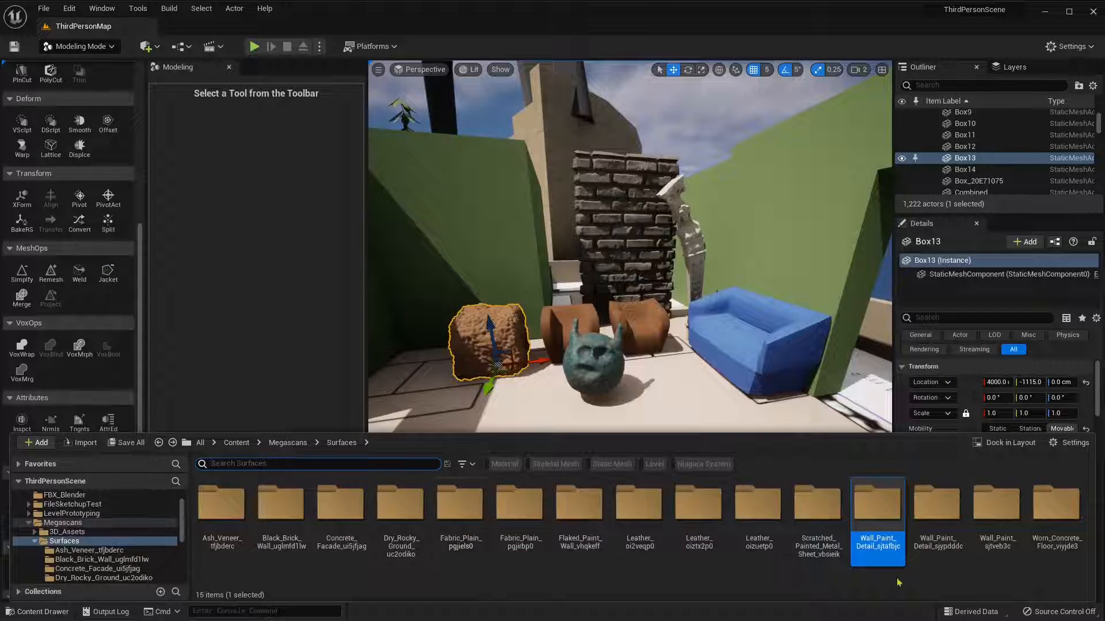
# Browse the Wall_Paint_Detail, Scratched_Painted_Metal_Sheet and Flaked_Paint_Wall surface folders in the Content Drawer.
pyautogui.click(936, 504)
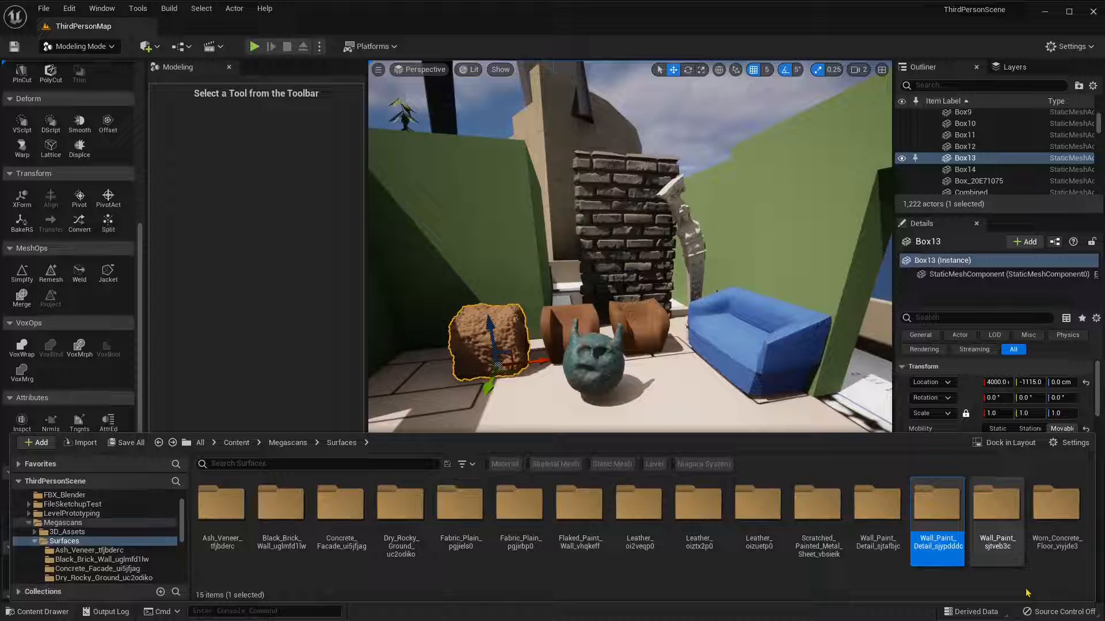
pyautogui.moveTo(1050, 514)
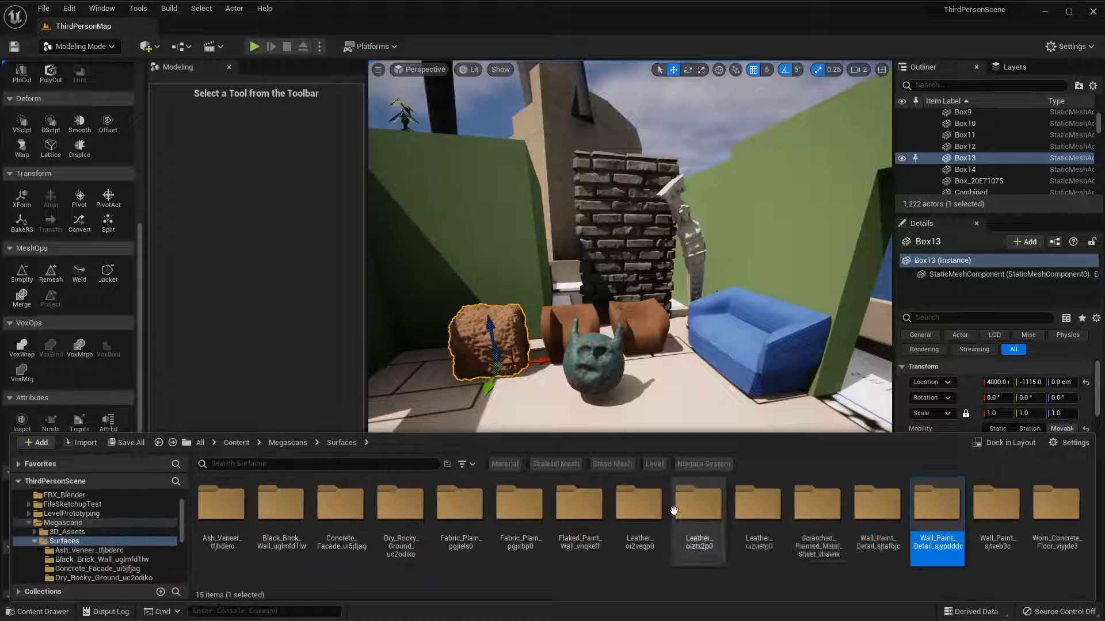
pyautogui.doubleClick(877, 505)
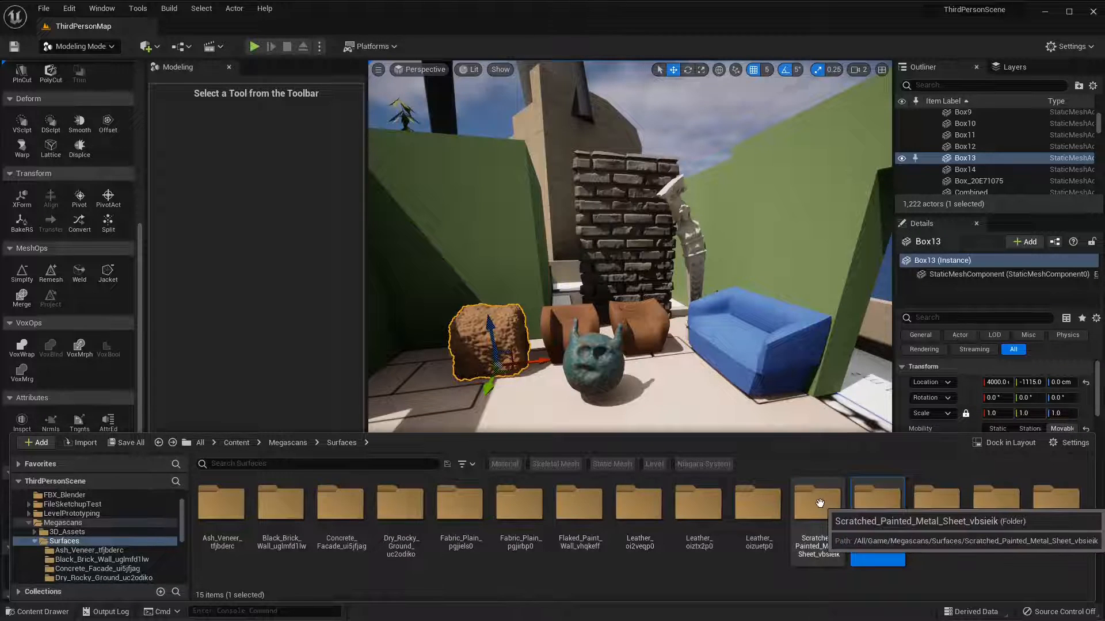
pyautogui.doubleClick(817, 501)
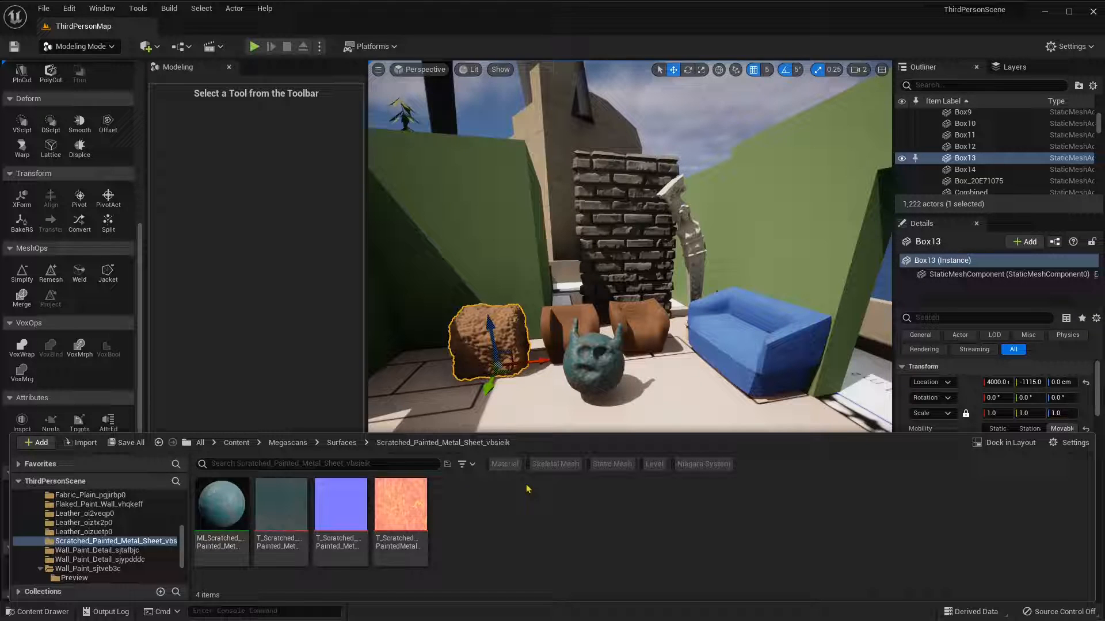
pyautogui.click(341, 442)
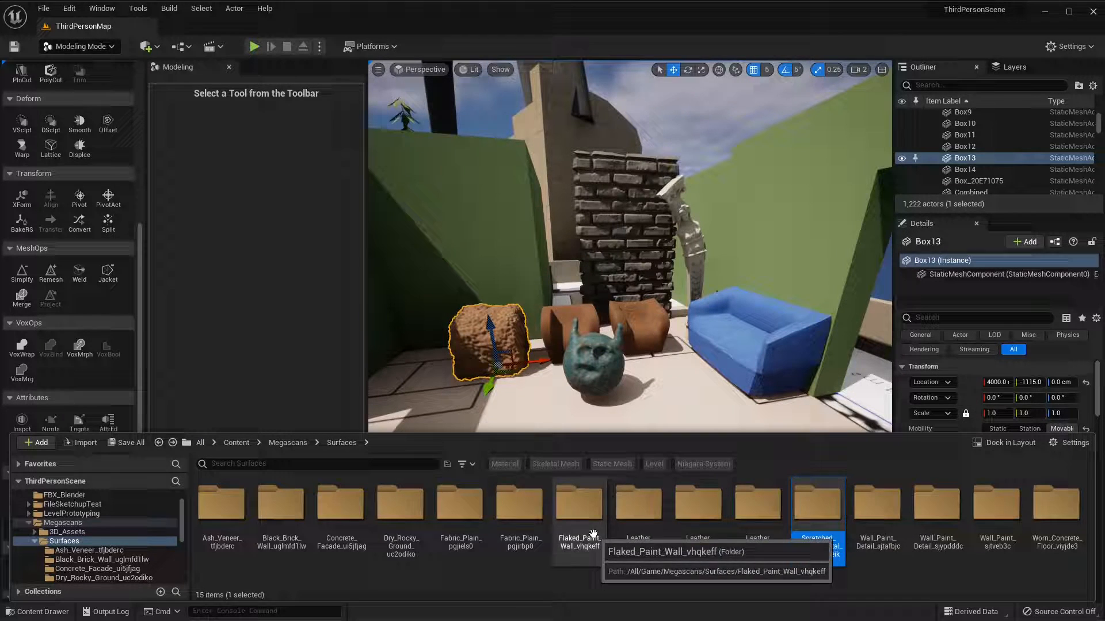
pyautogui.doubleClick(579, 501)
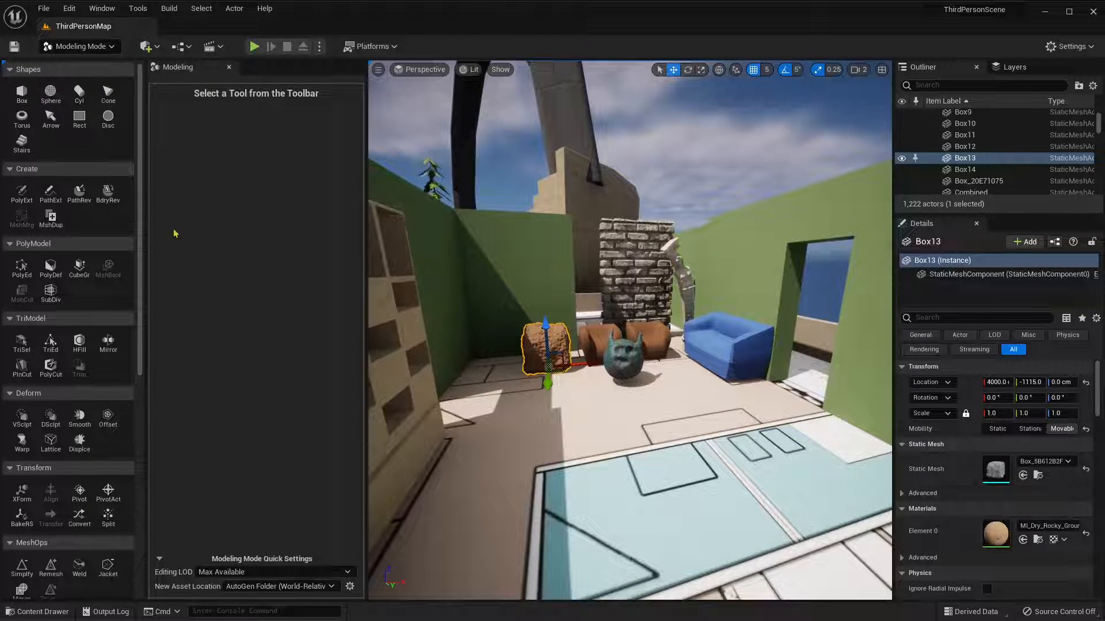
# Create a new Box shape sized 80 and place it on the floor as Box15.
pyautogui.click(21, 93)
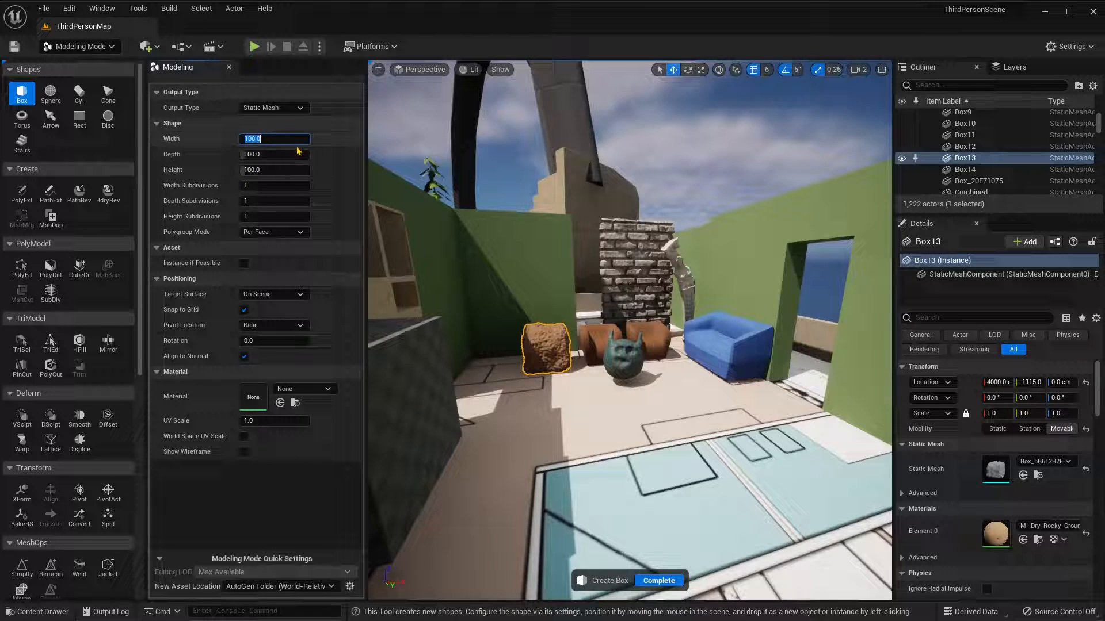
pyautogui.write('4')
pyautogui.write('50')
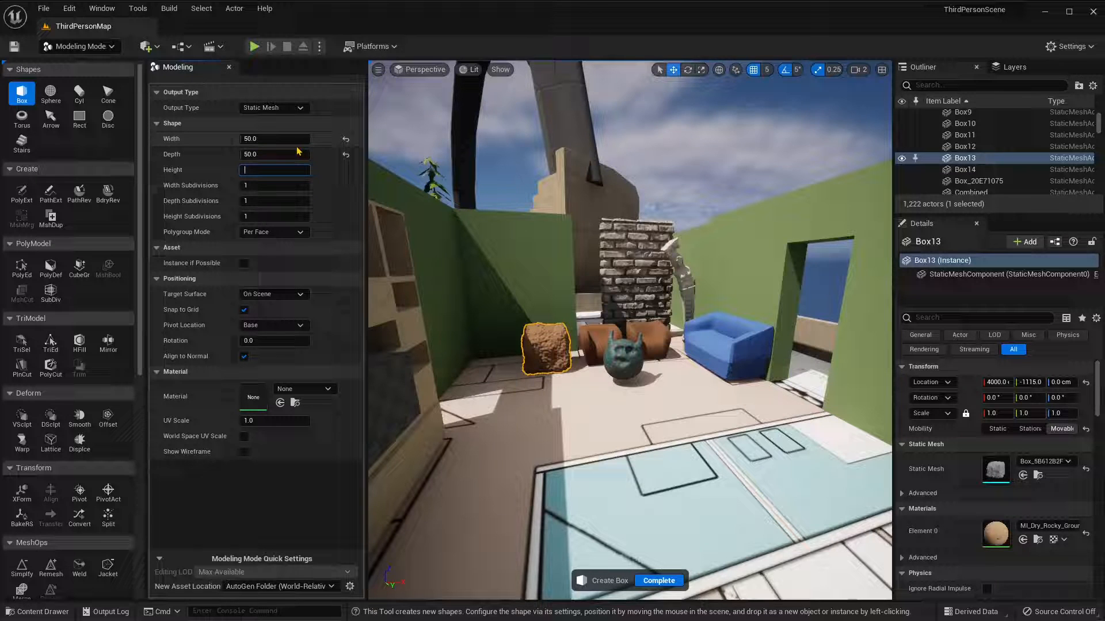
pyautogui.click(275, 139)
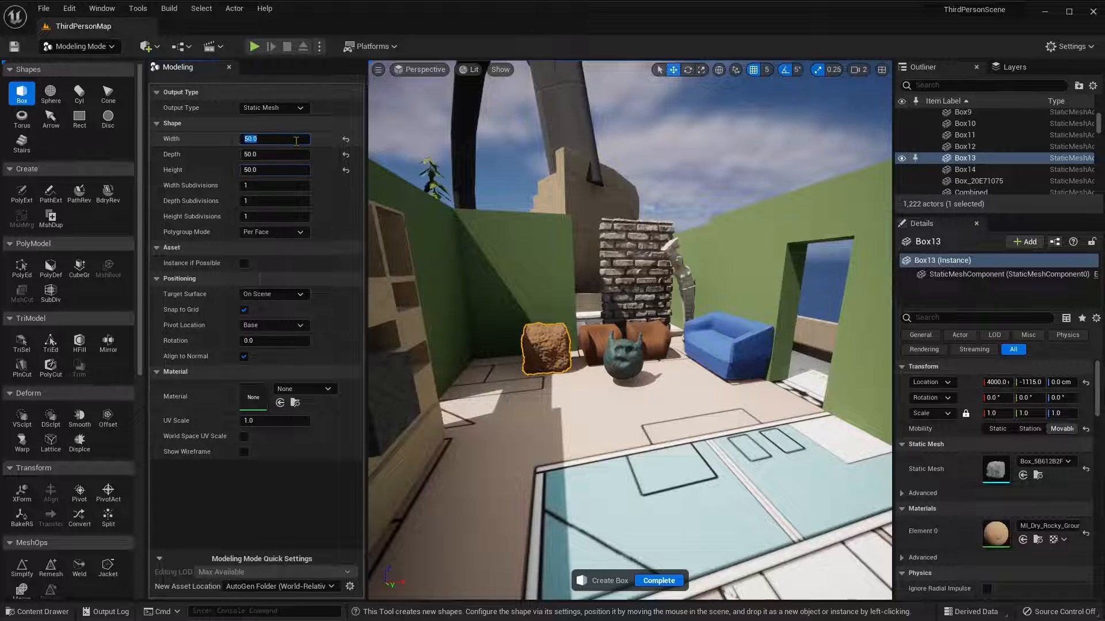
pyautogui.write('80')
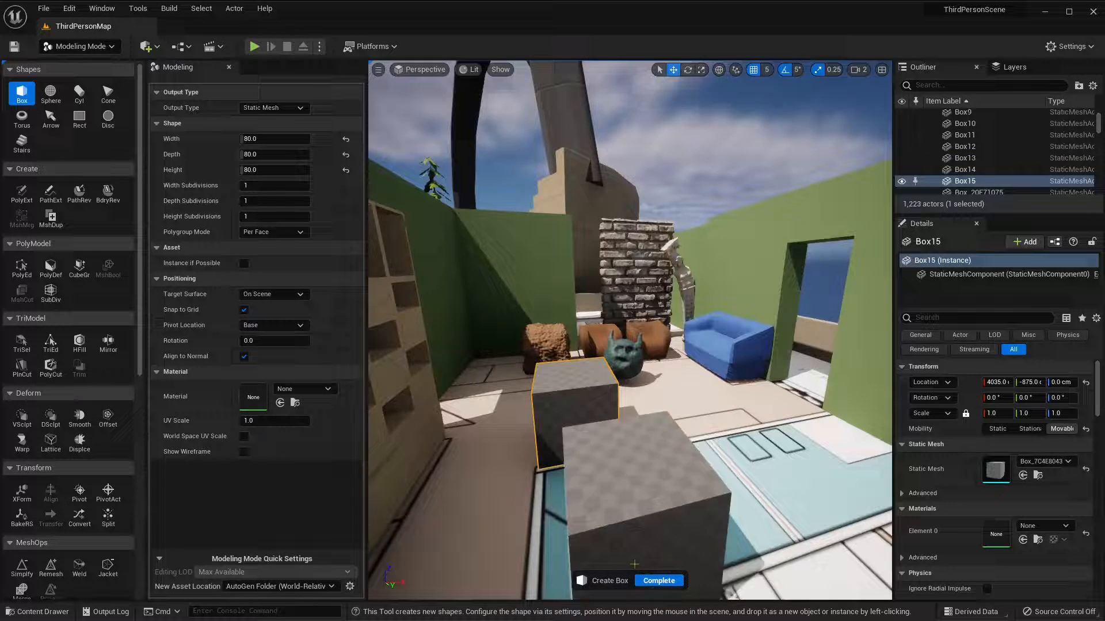
pyautogui.click(657, 580)
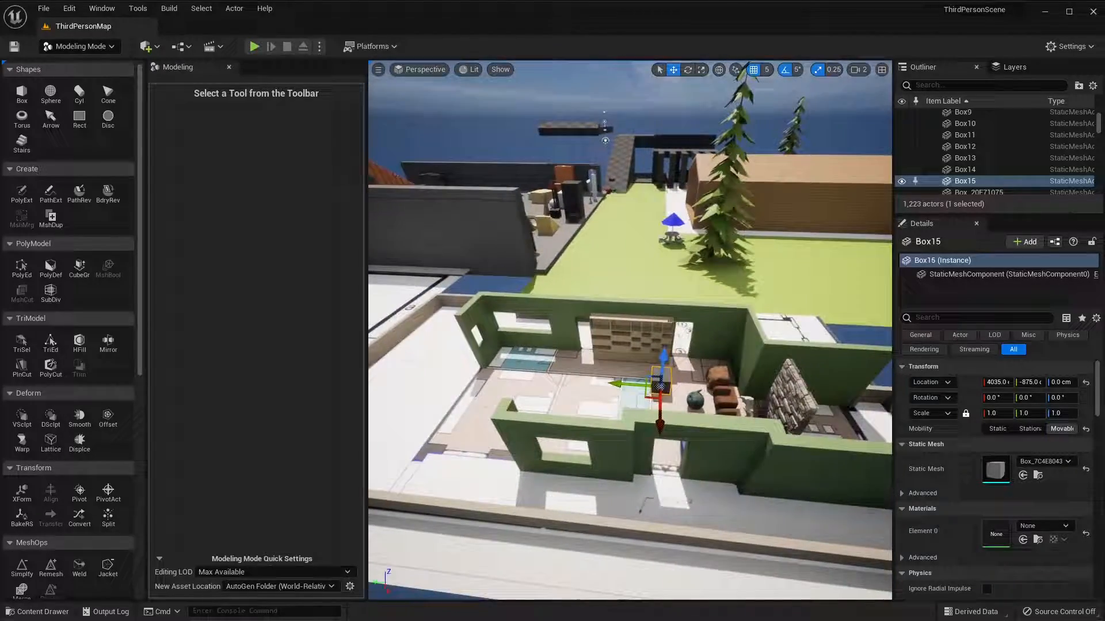
# Move the view down toward the wooden shelf unit beside the doorway.
pyautogui.moveTo(628, 317); pyautogui.dragTo(627, 212)
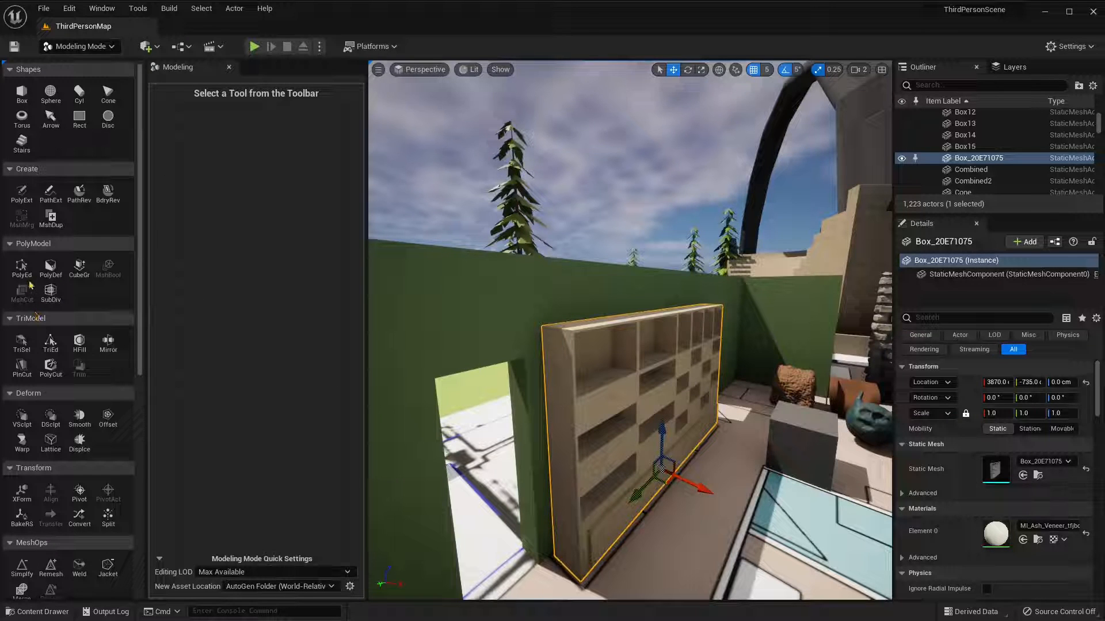
# Bevel the shelf's edges in PolyEd with Bevel Distance 0.592 and accept.
pyautogui.click(21, 266)
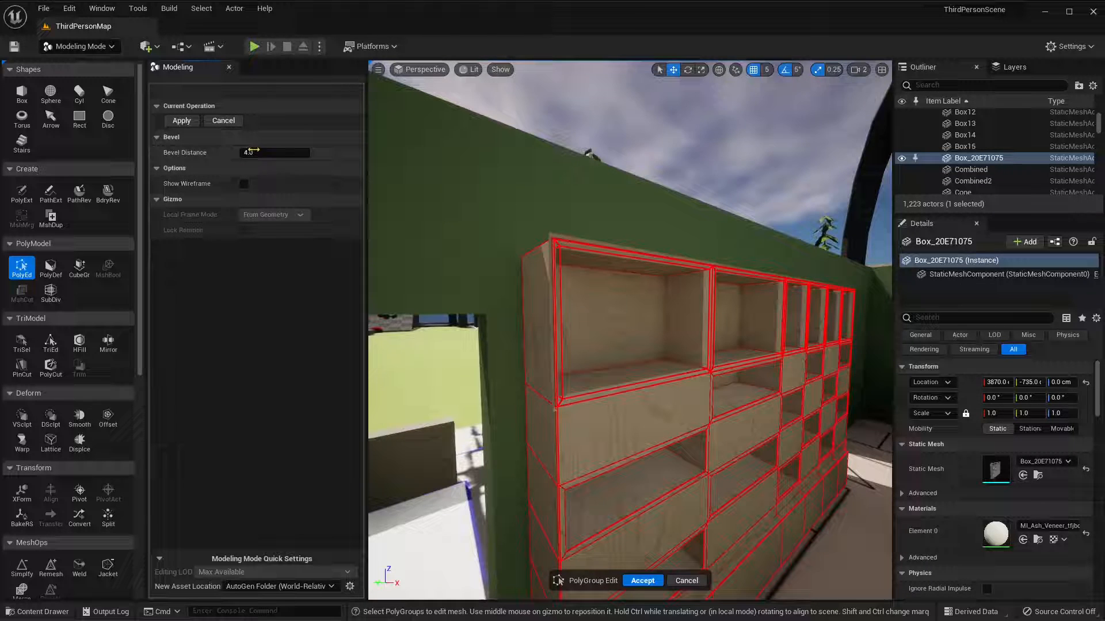
pyautogui.moveTo(282, 152); pyautogui.dragTo(262, 151)
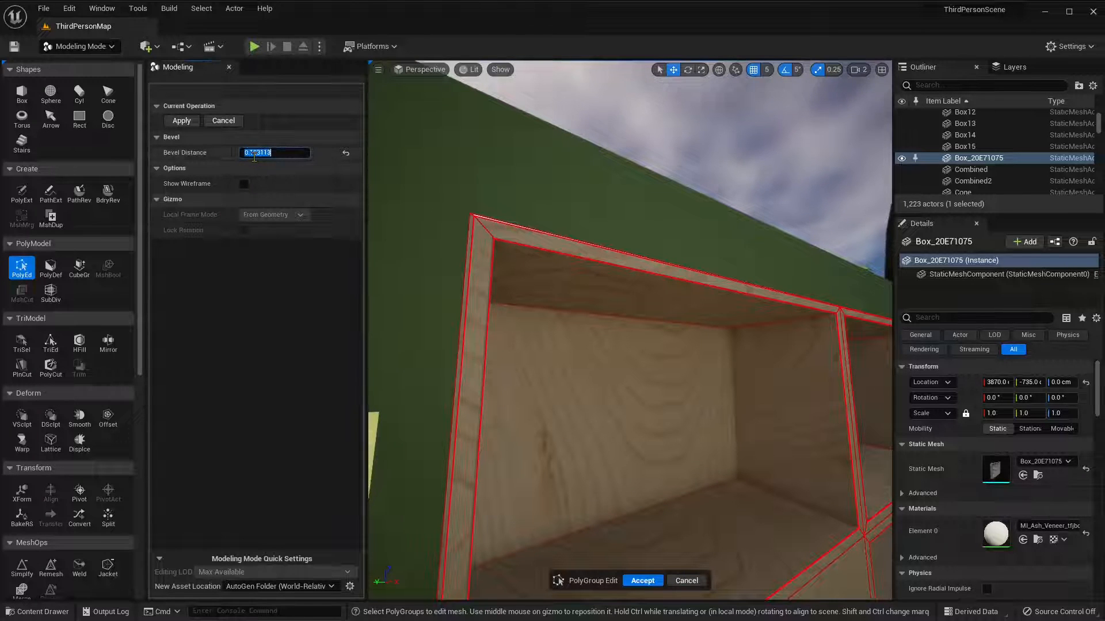
pyautogui.write('1.0')
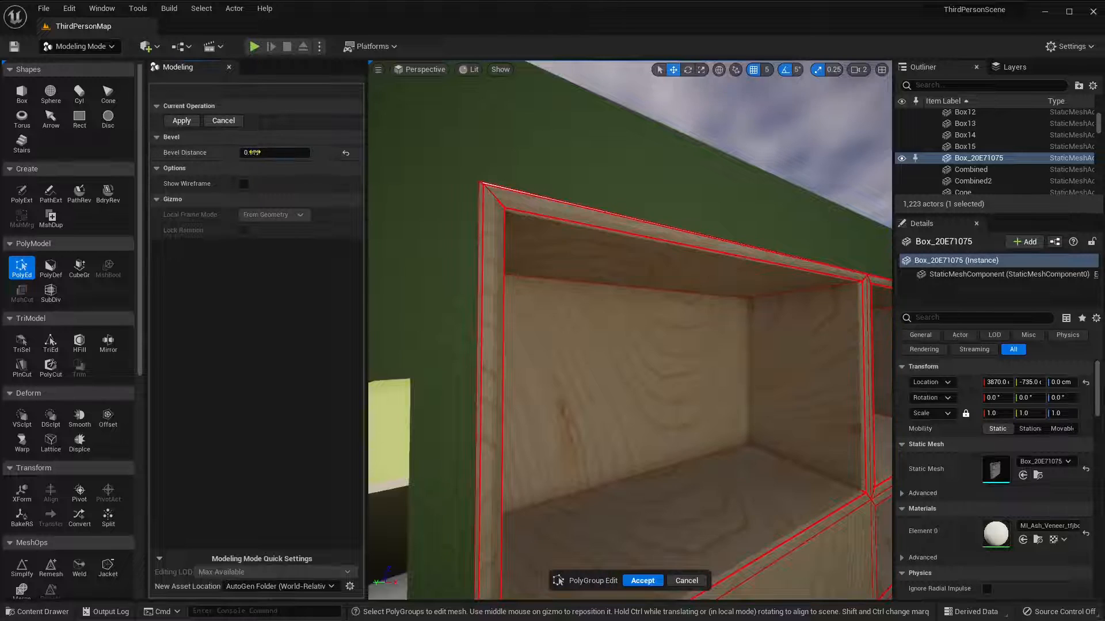
pyautogui.write('0.592')
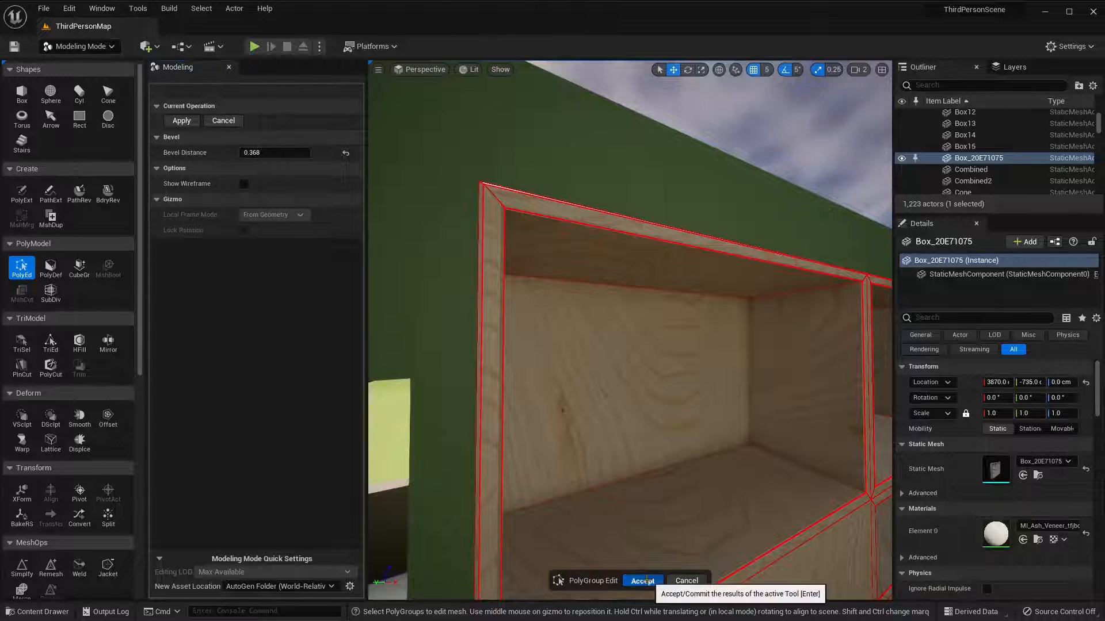
pyautogui.click(641, 580)
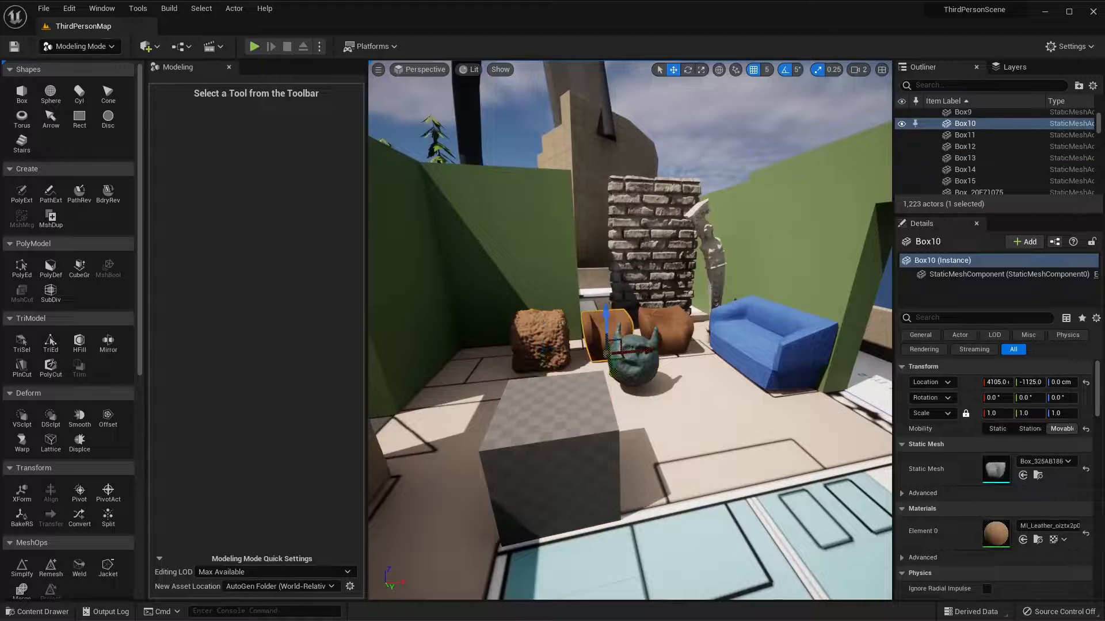
# Select the grey cube Box15 and nudge it across the floor with the gizmo.
pyautogui.click(964, 134)
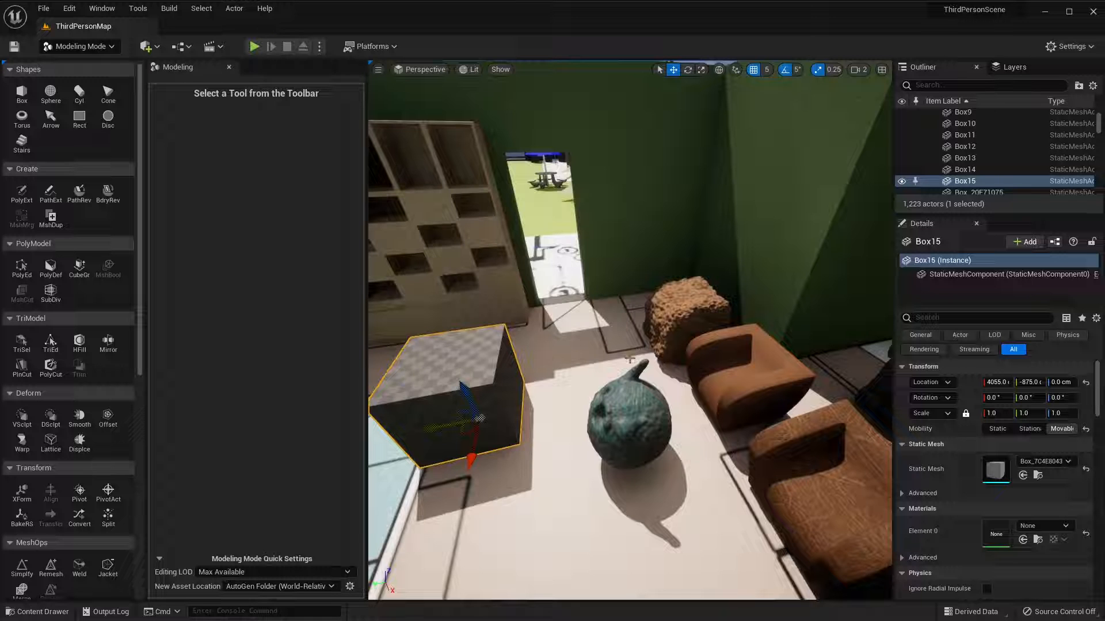
pyautogui.click(964, 123)
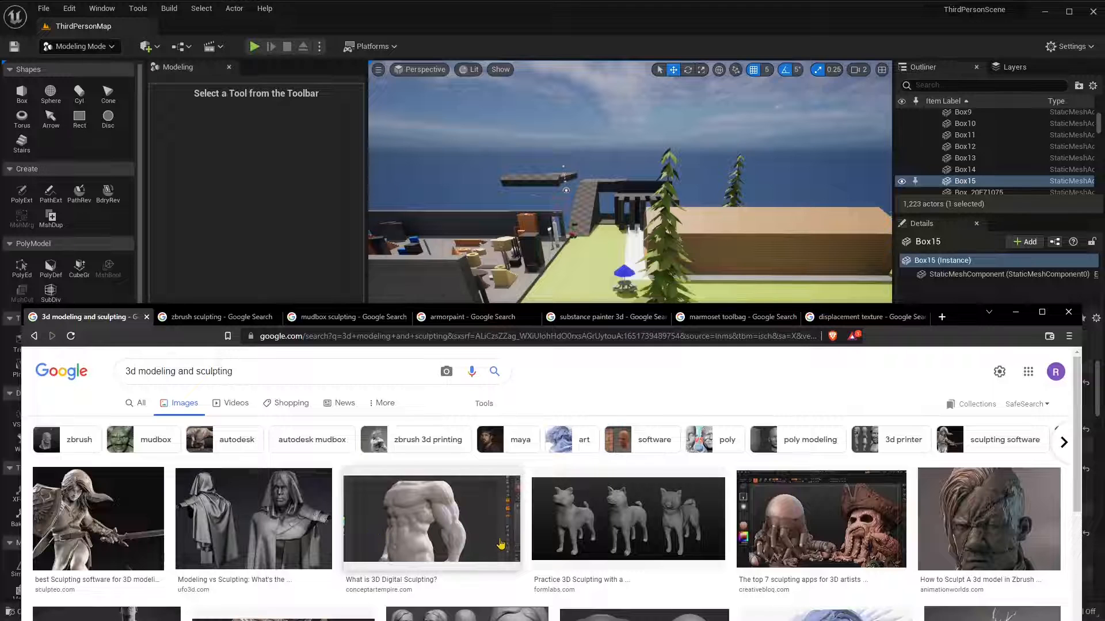
pyautogui.moveTo(516, 571)
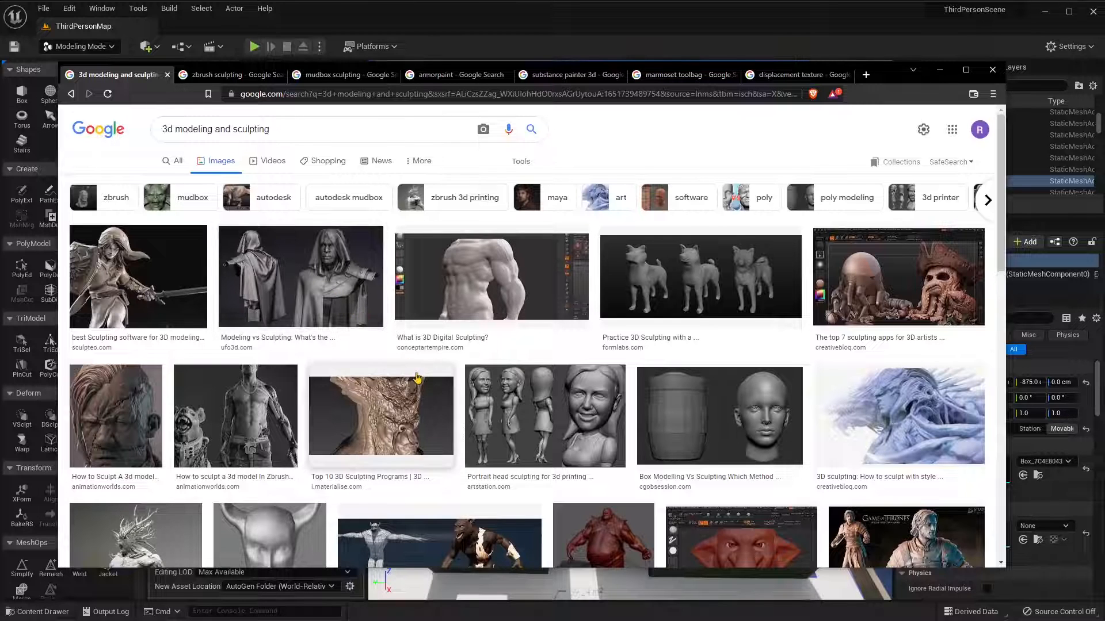
pyautogui.moveTo(388, 373)
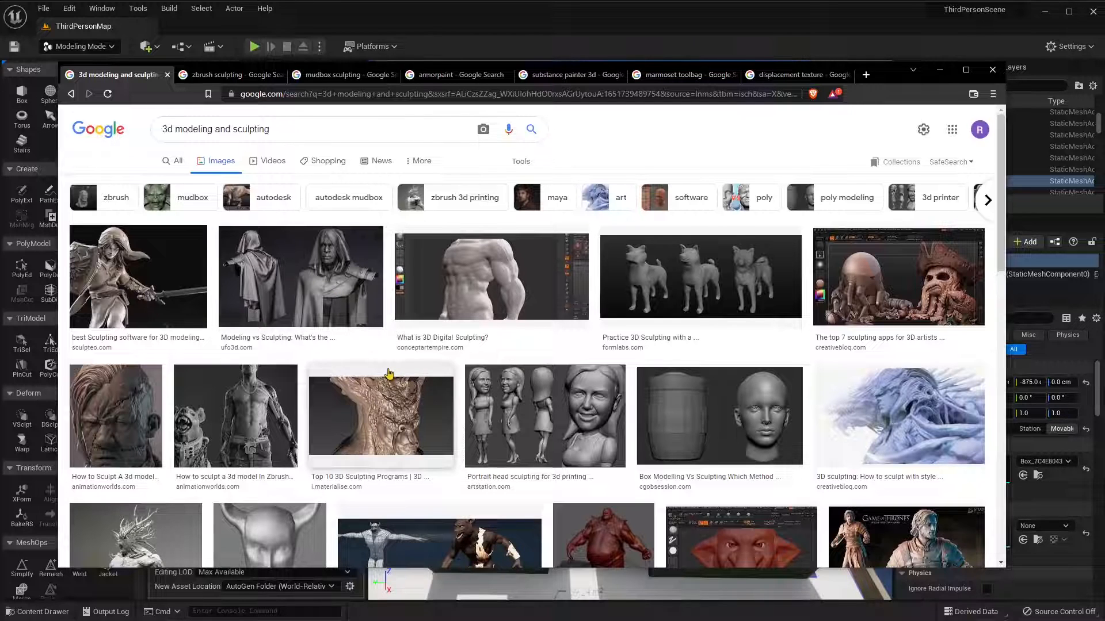
pyautogui.moveTo(189, 153)
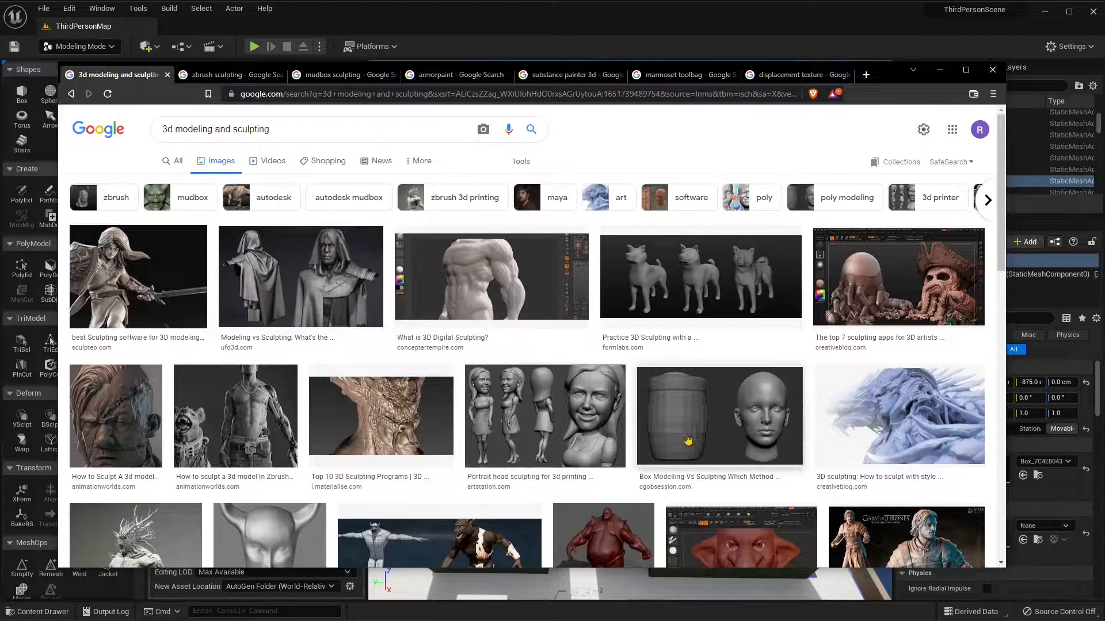
# Switch between Mudbox and ZBrush sculpting results and scroll through the ZBrush image grid.
pyautogui.click(229, 75)
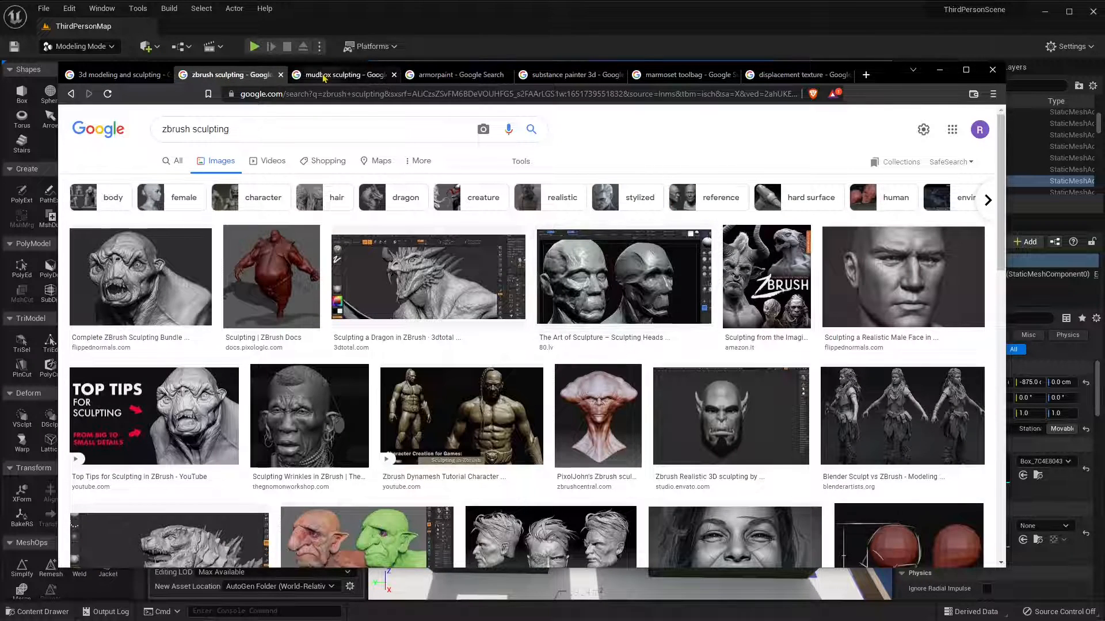
pyautogui.click(343, 75)
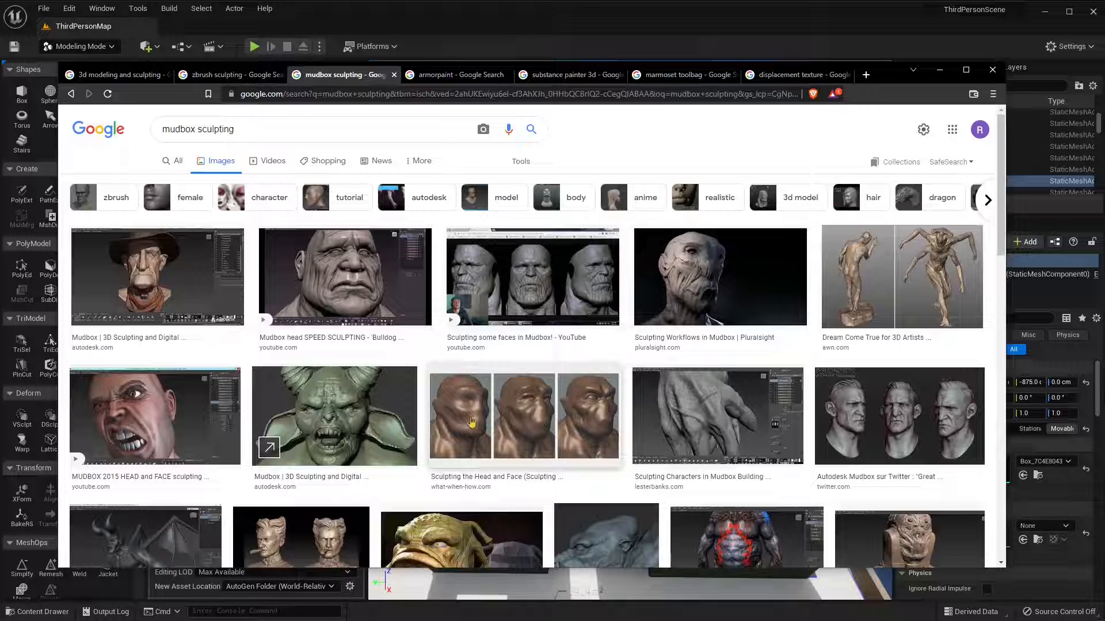
pyautogui.moveTo(466, 394)
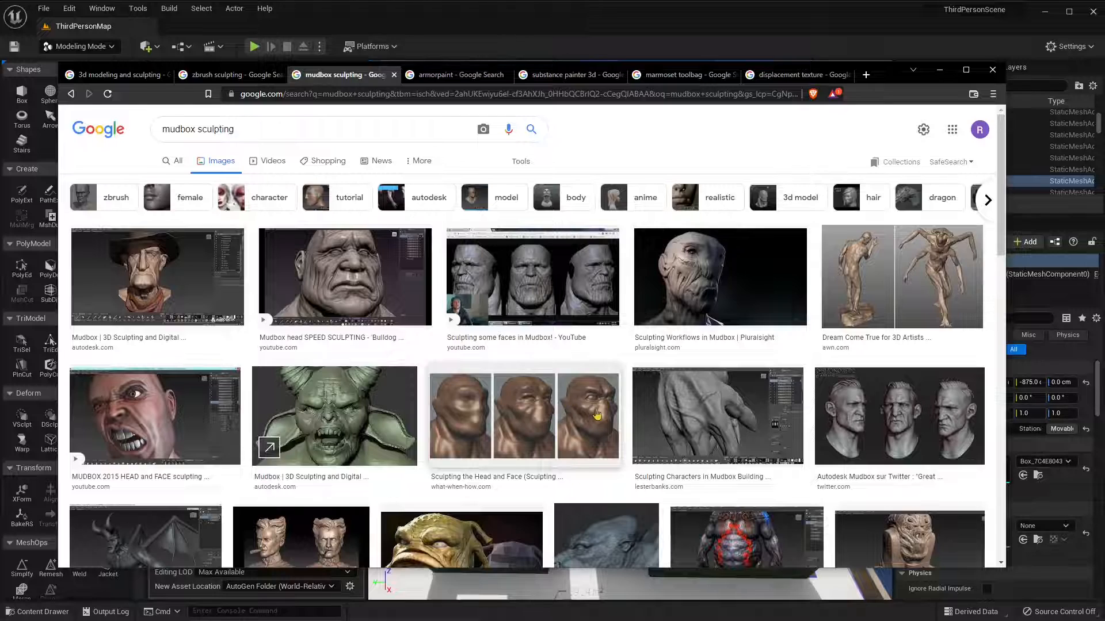
pyautogui.click(229, 75)
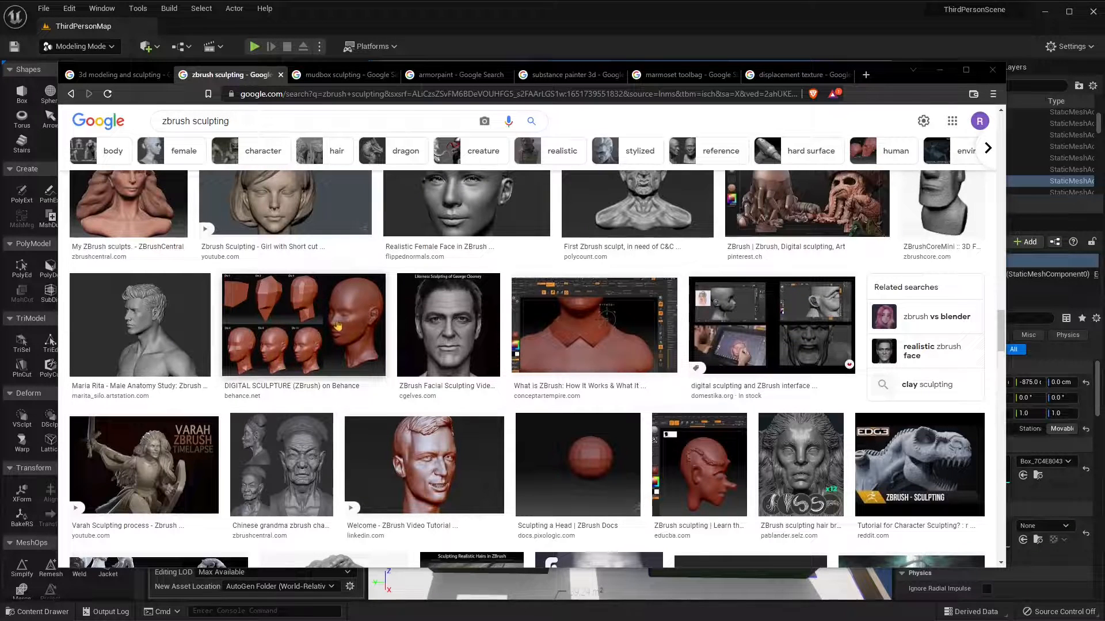
pyautogui.scroll(-3)
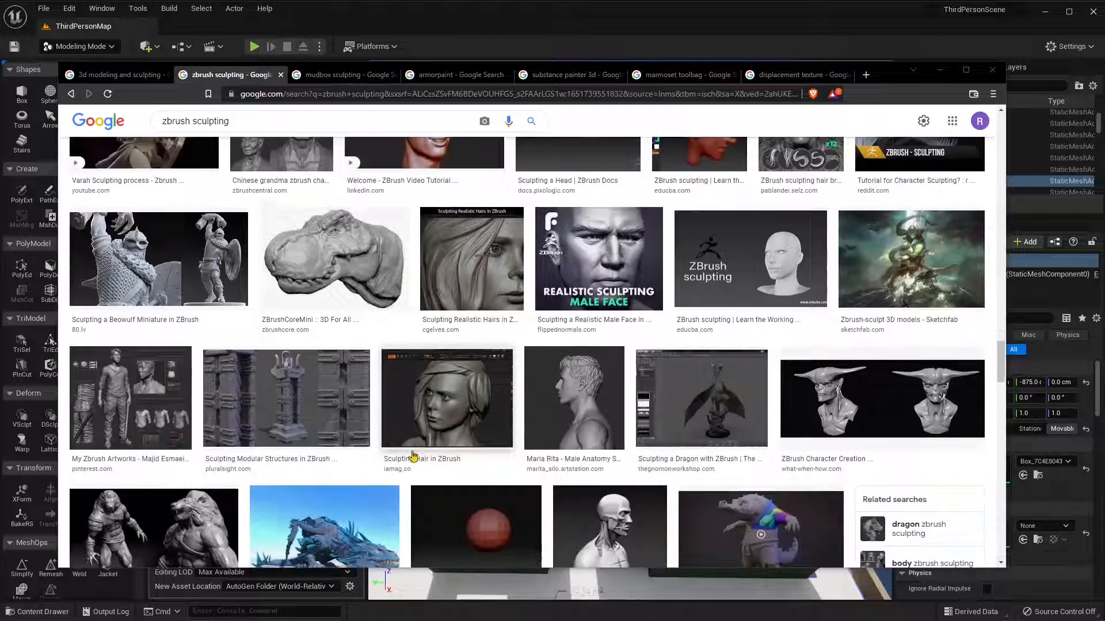
pyautogui.scroll(-3)
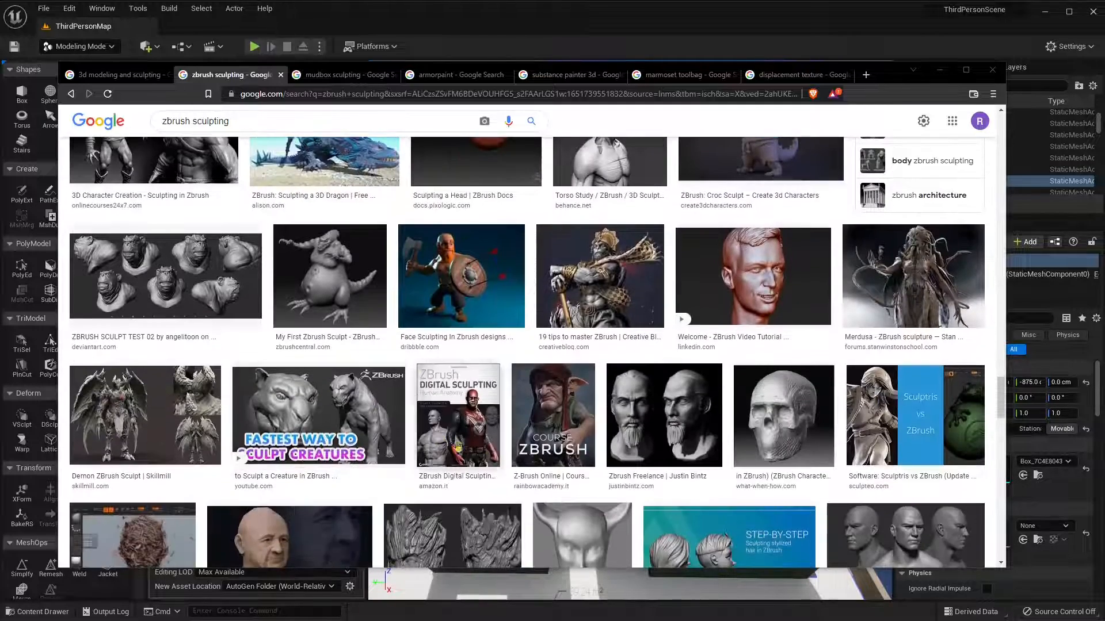
pyautogui.scroll(-3)
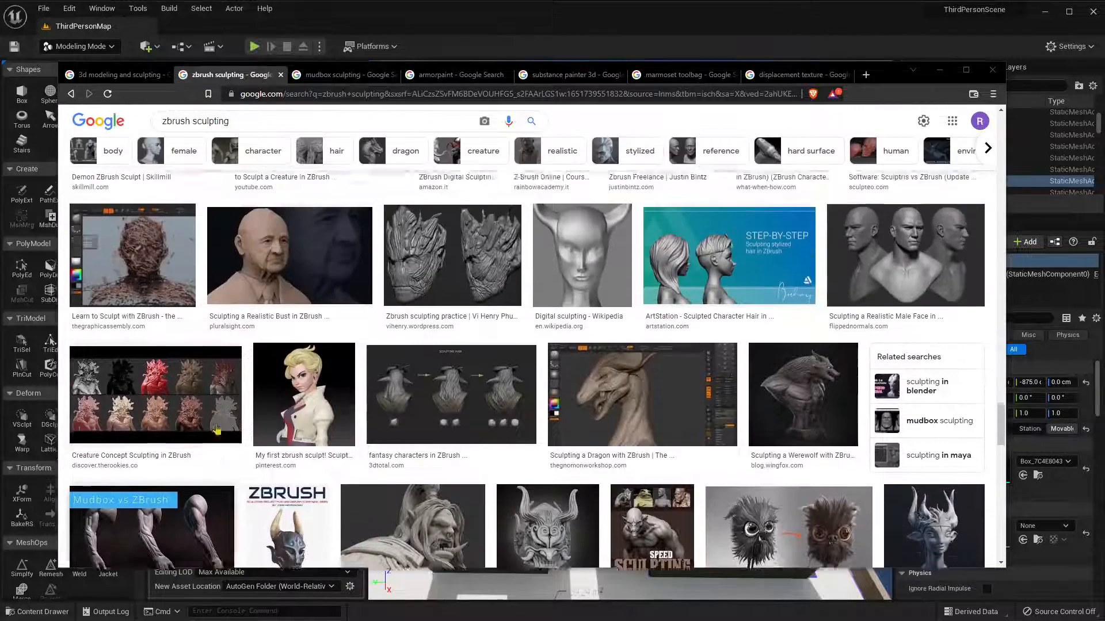
pyautogui.scroll(-3)
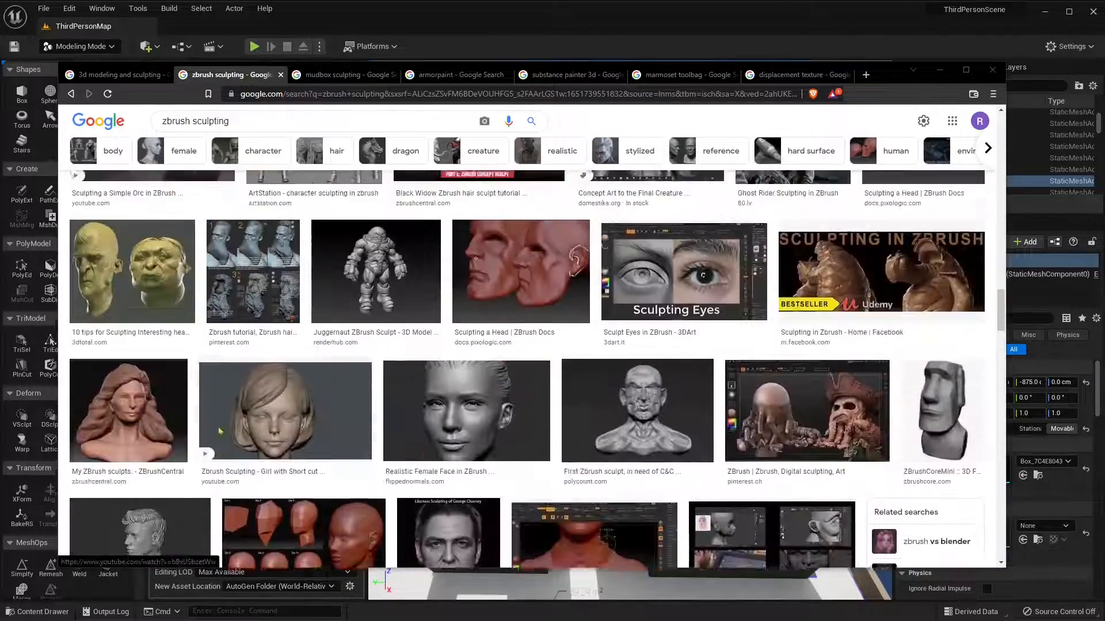
pyautogui.scroll(-3)
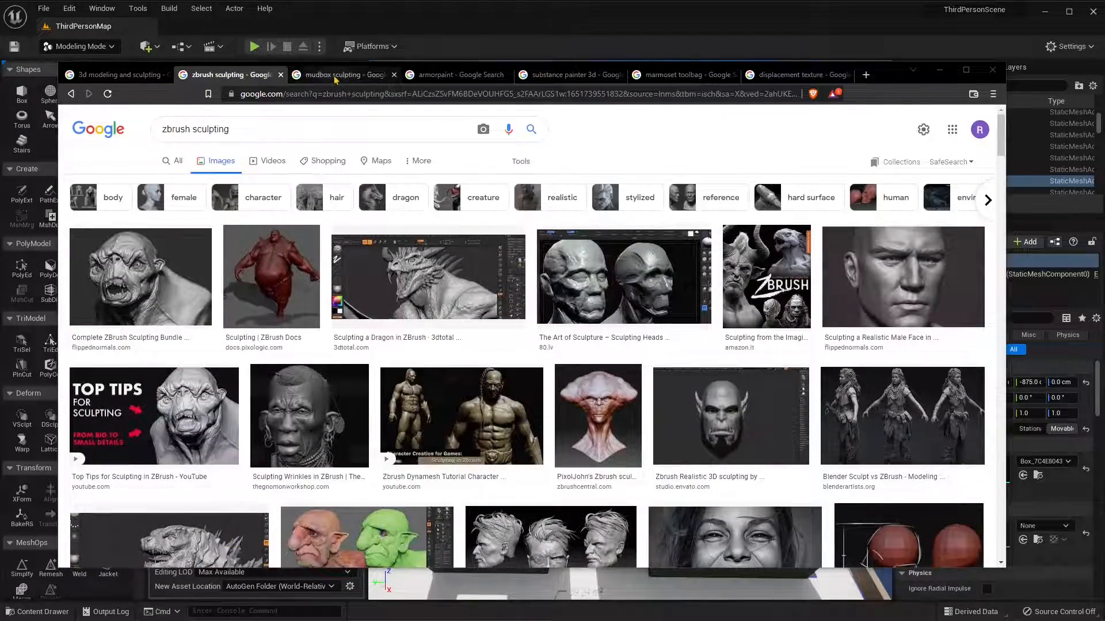
# Revisit the Mudbox results, then land on the ArmorPaint image results.
pyautogui.click(343, 75)
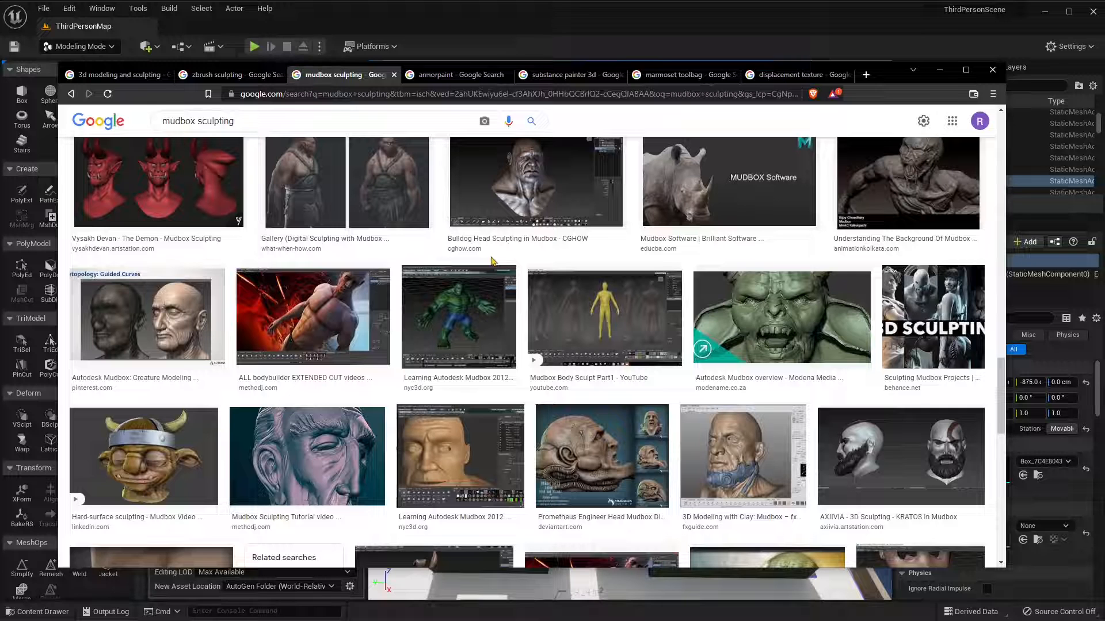
pyautogui.click(455, 75)
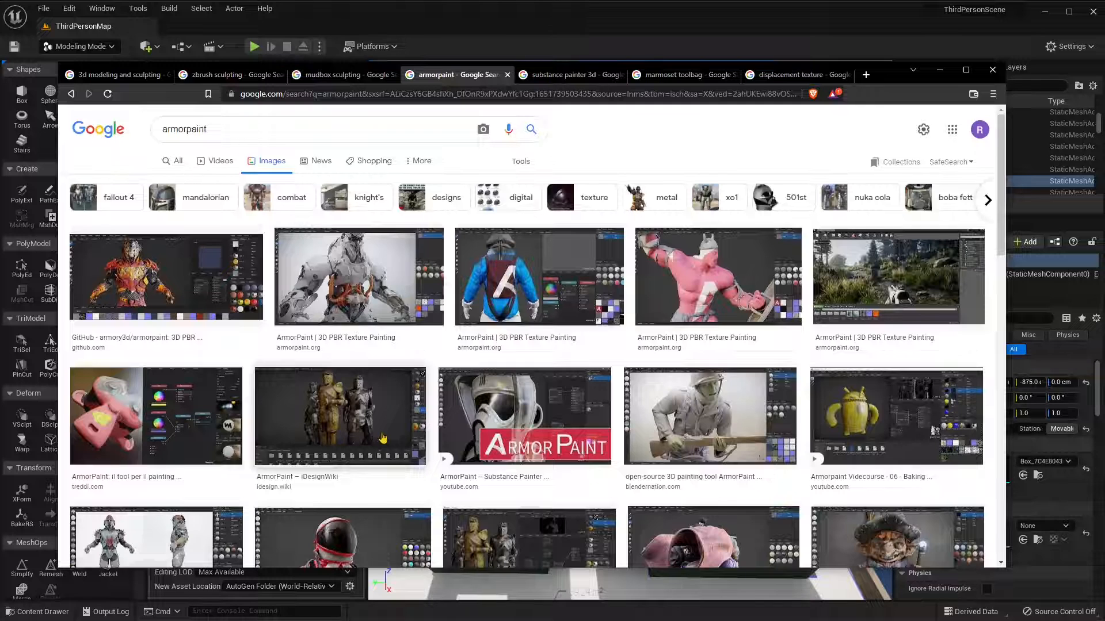
pyautogui.moveTo(399, 441)
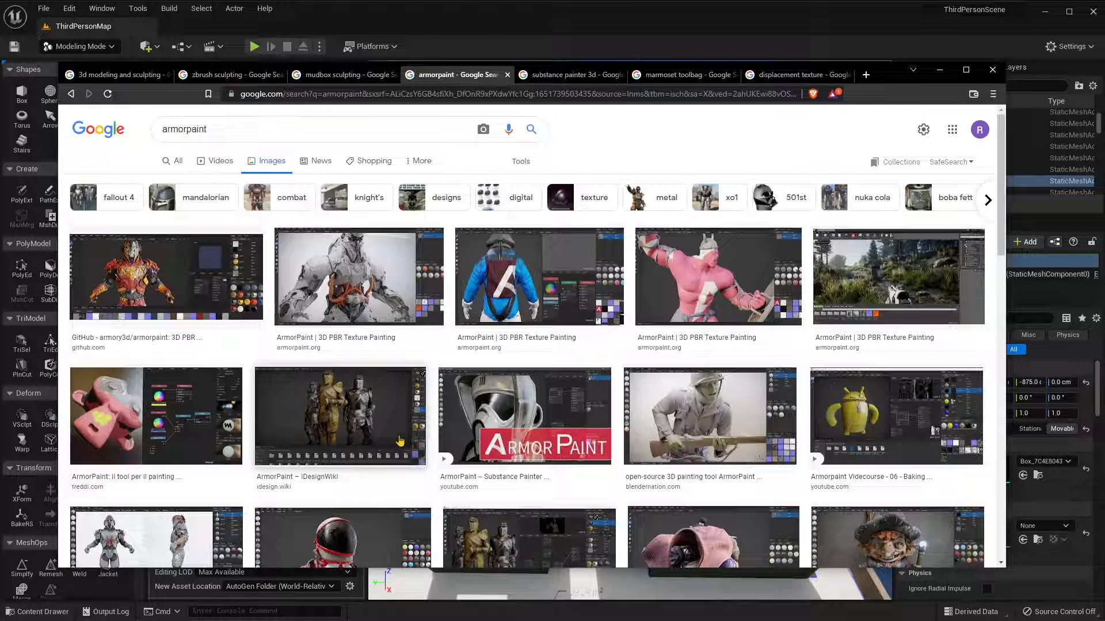
pyautogui.moveTo(433, 398)
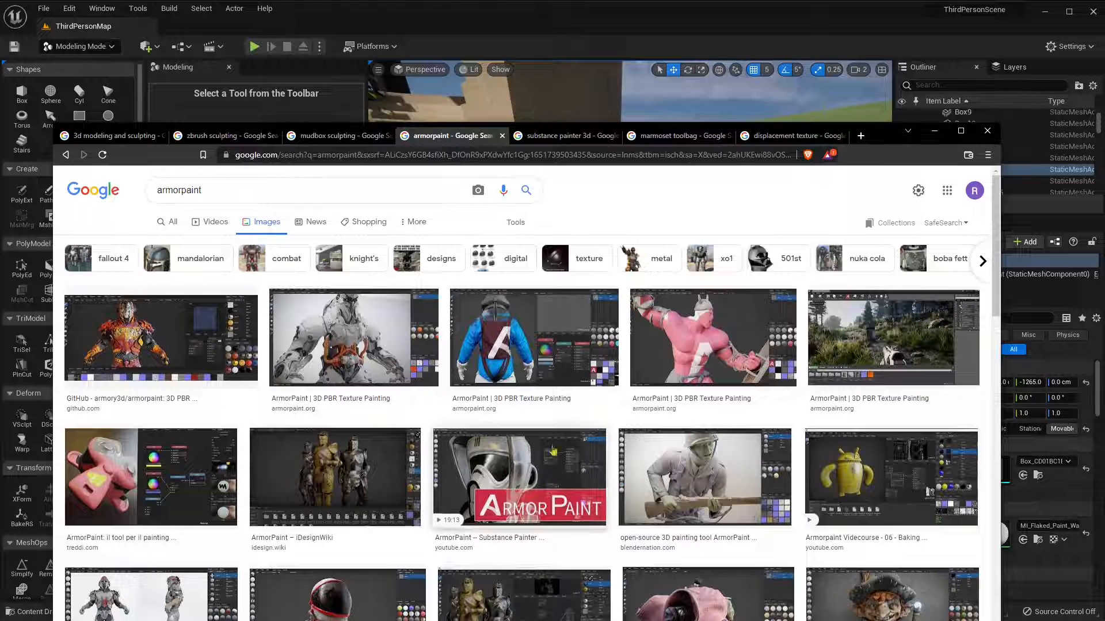
# View the Substance Painter, Marmoset Toolbag and displacement texture results, then minimize the browser.
pyautogui.click(310, 190)
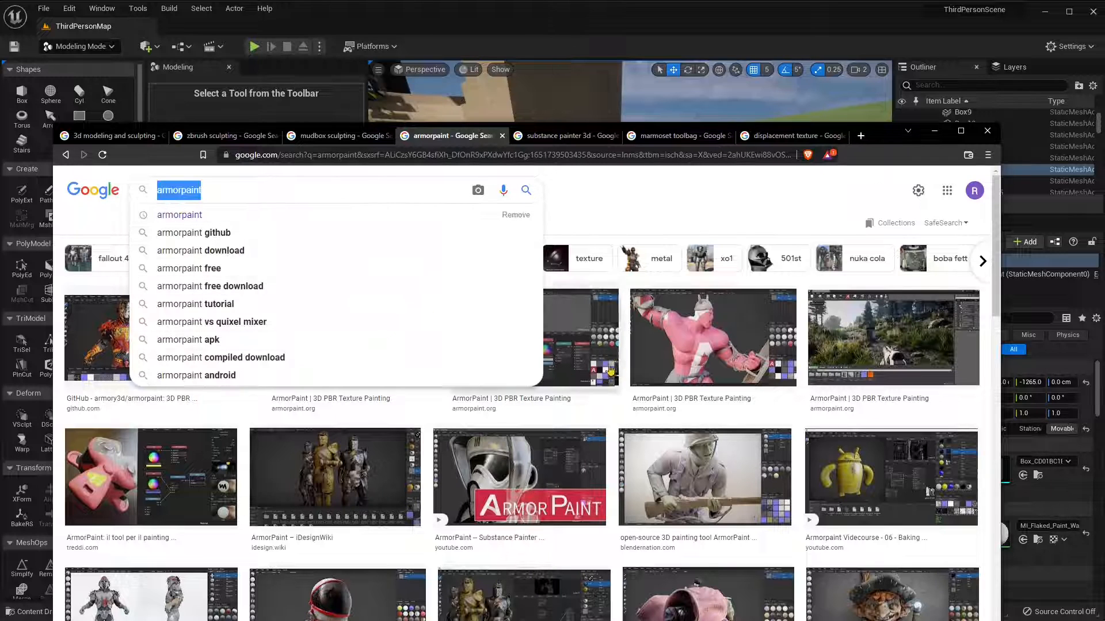
pyautogui.click(564, 136)
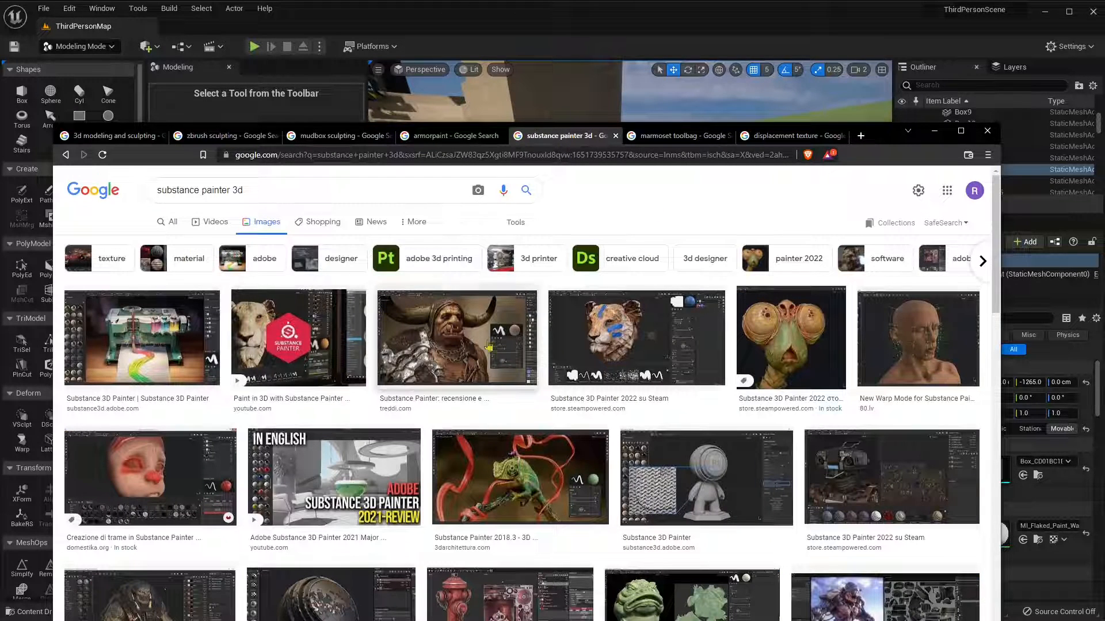
pyautogui.click(678, 136)
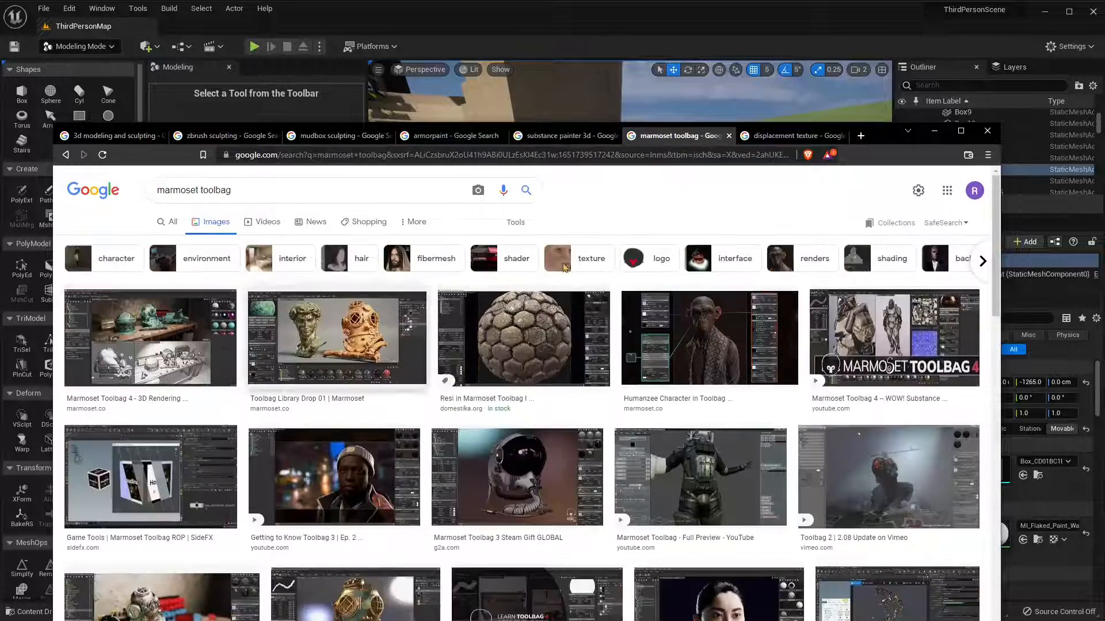
pyautogui.click(789, 136)
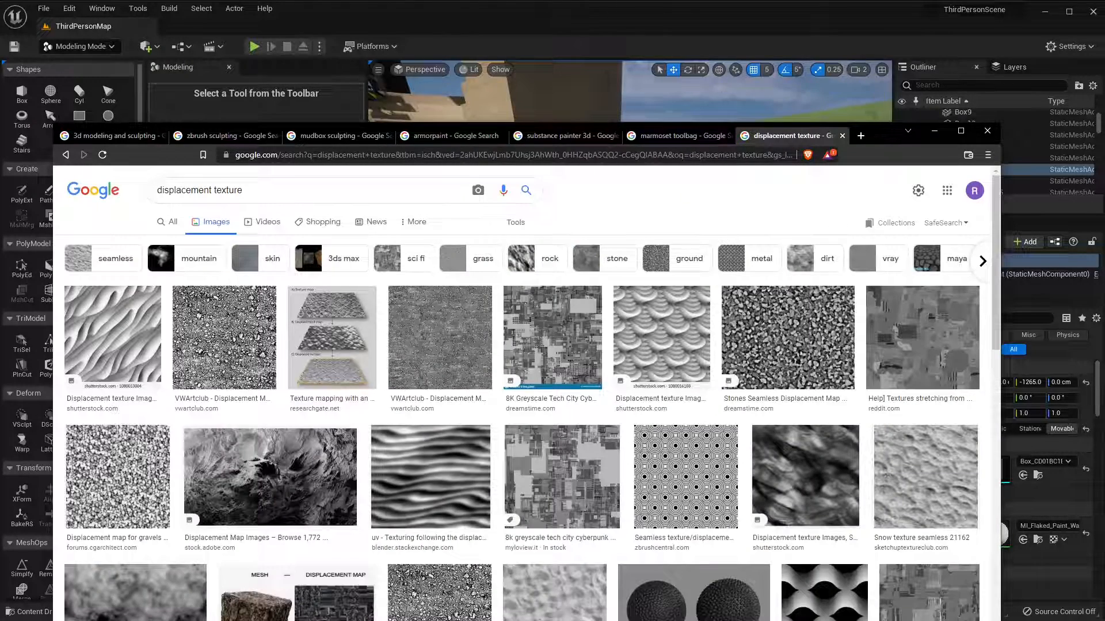
pyautogui.click(986, 131)
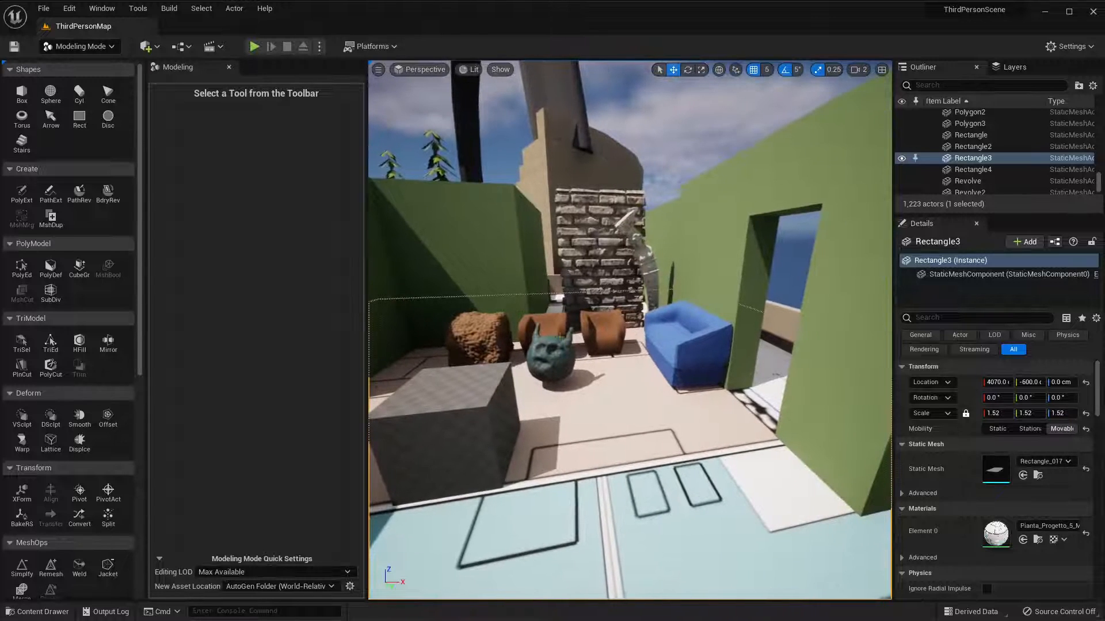
# Select grey cube Box15 and start the SubDiv tool on it.
pyautogui.click(550, 352)
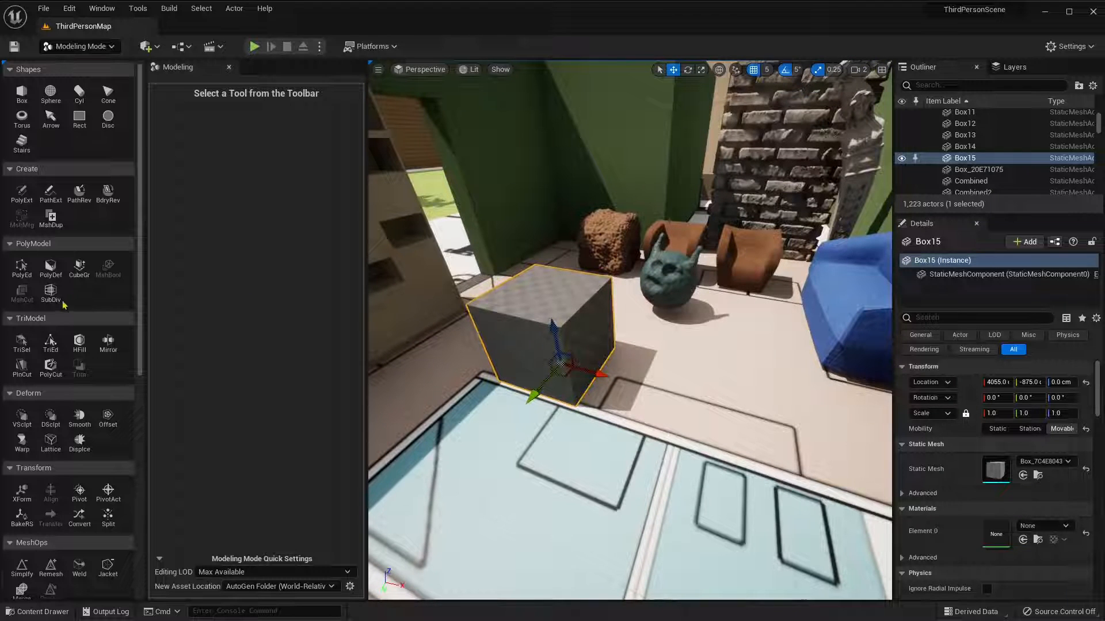
pyautogui.click(49, 292)
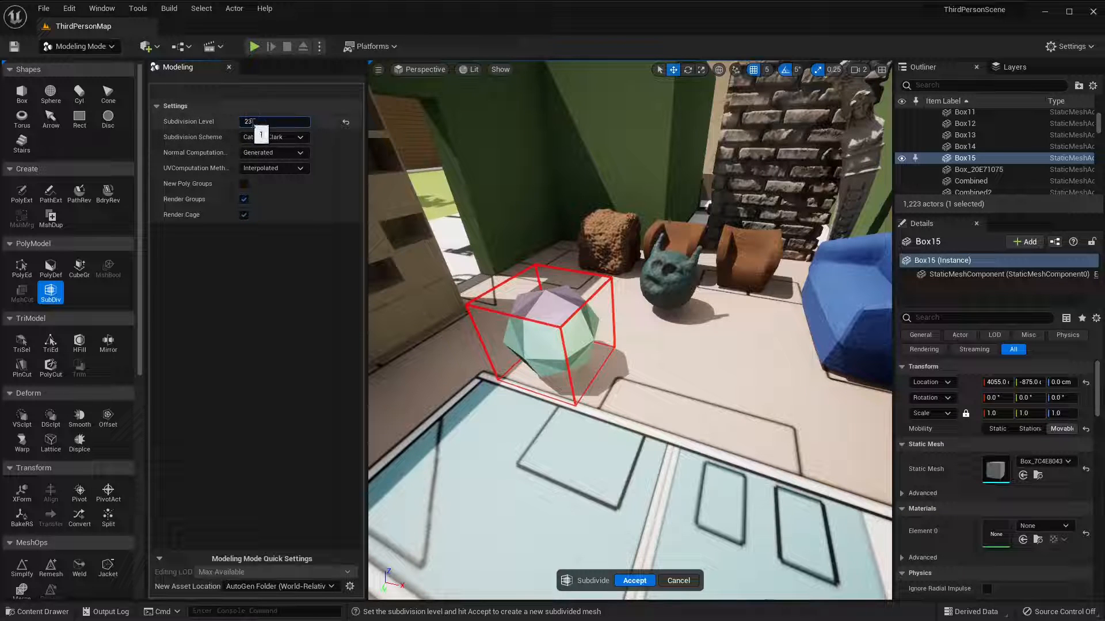
# Raise Subdivision Level from 3 to 5 and accept, turning the cube into a sphere.
pyautogui.write('3')
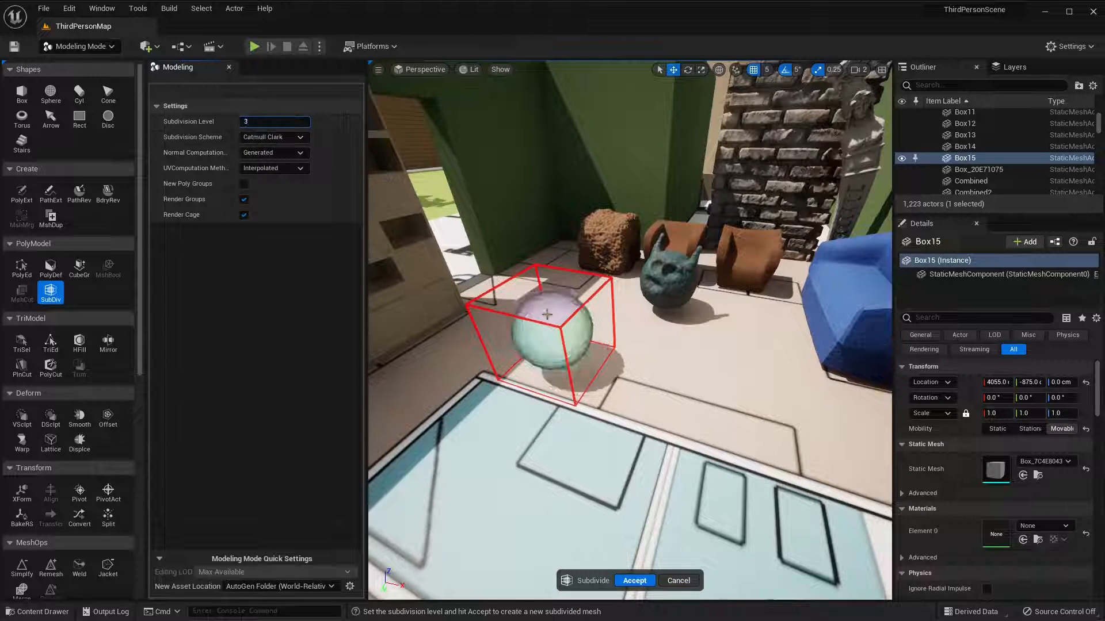
pyautogui.click(274, 121)
pyautogui.write('4')
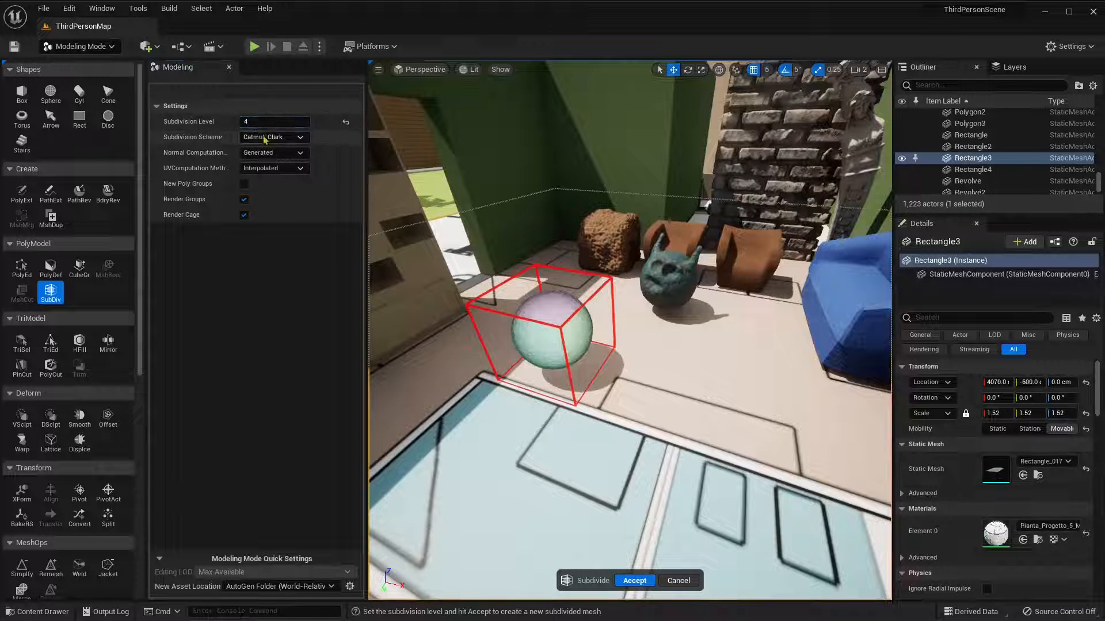
pyautogui.click(274, 121)
pyautogui.write('5')
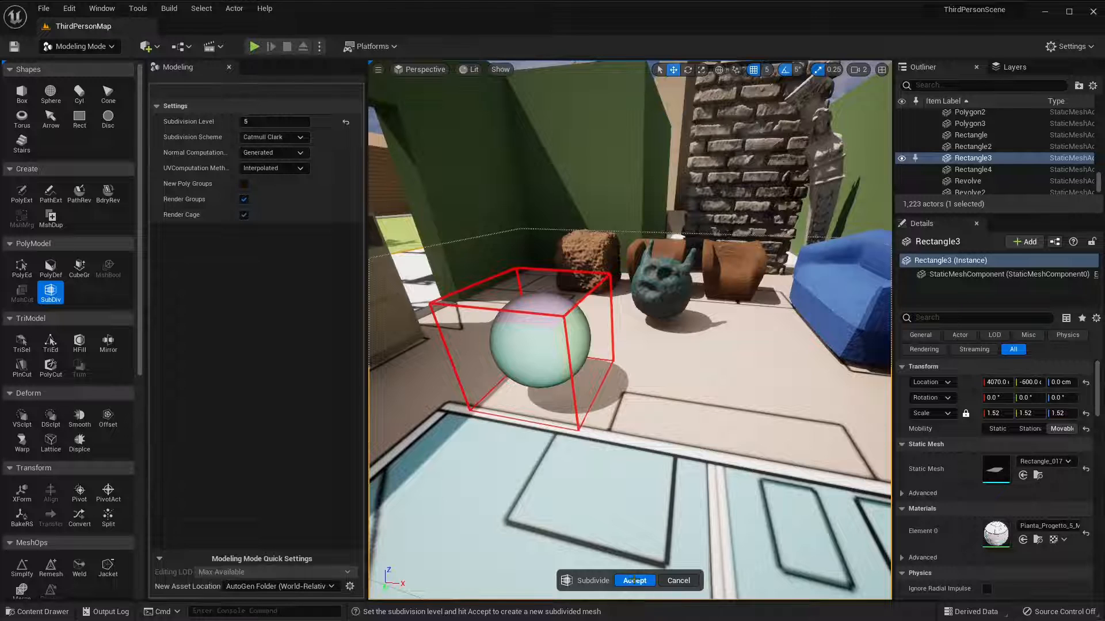
pyautogui.click(633, 580)
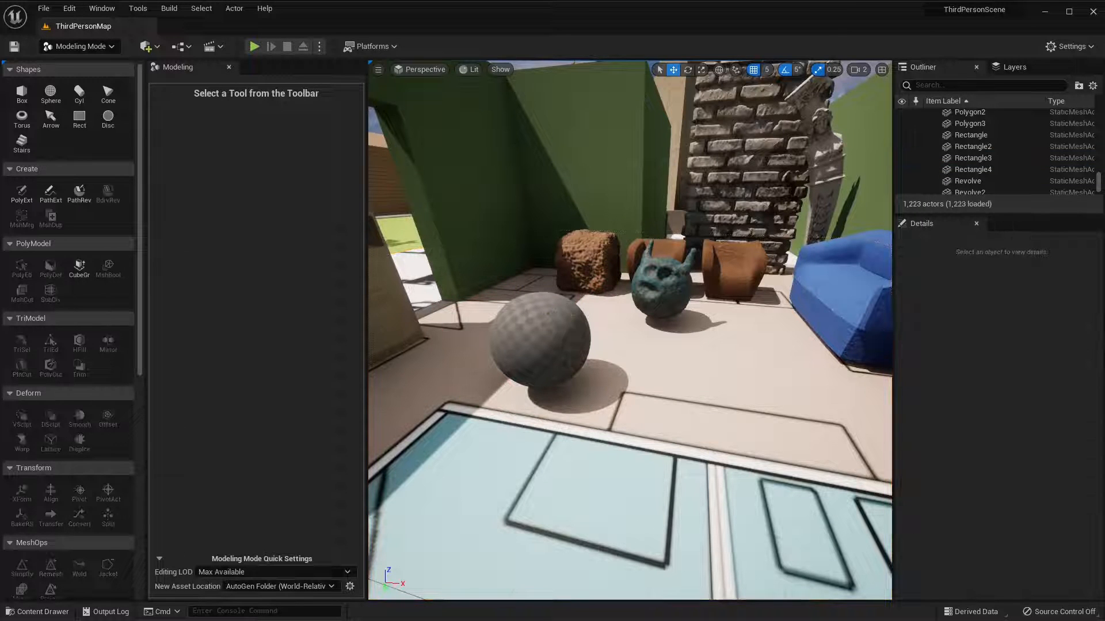
# Add Box16, an 80x80x80 cm box, on the floor next to the subdivided sphere.
pyautogui.click(546, 331)
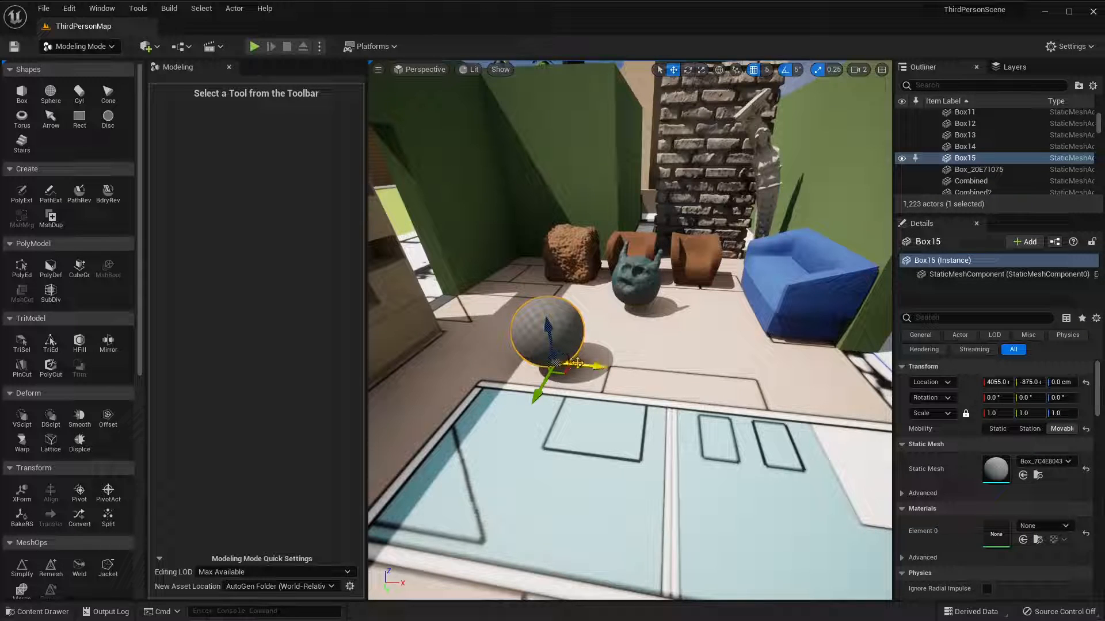
pyautogui.moveTo(21, 93)
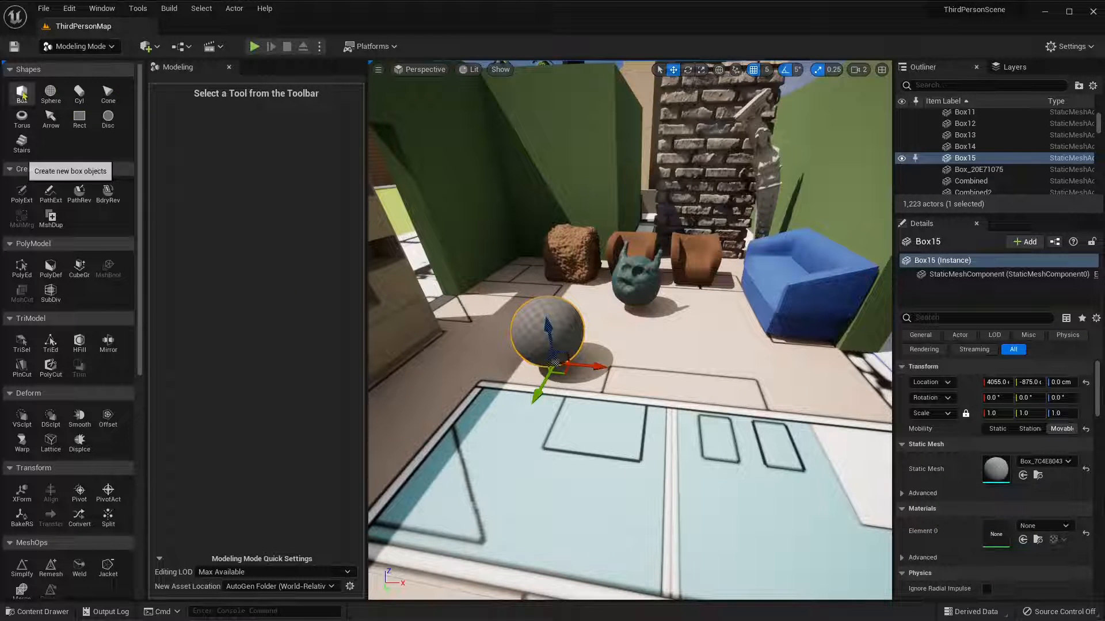
pyautogui.click(21, 93)
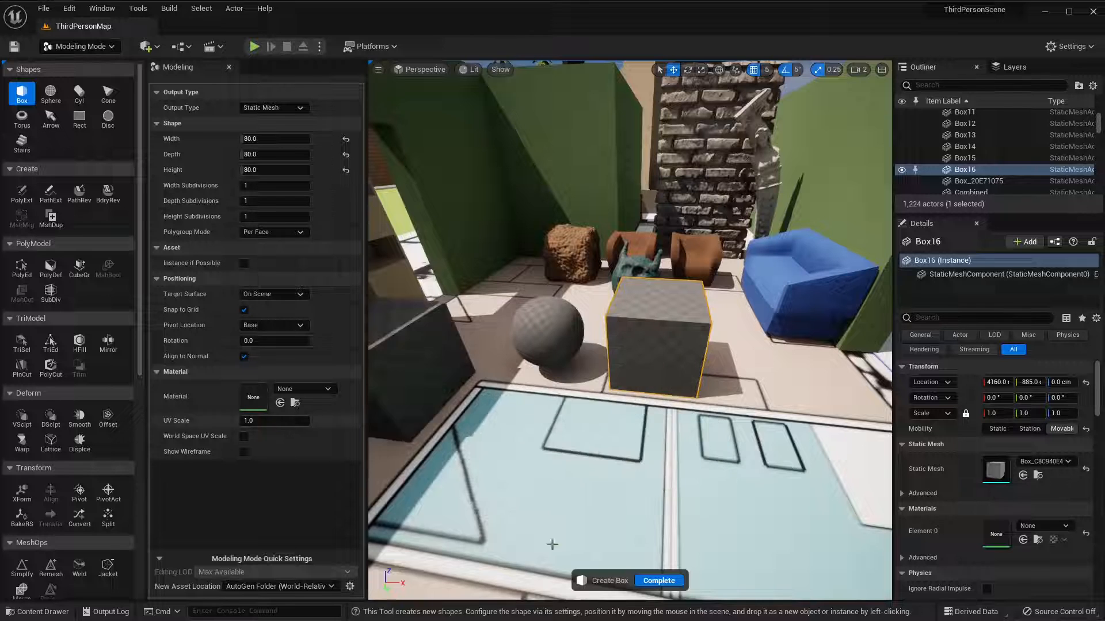
pyautogui.click(659, 580)
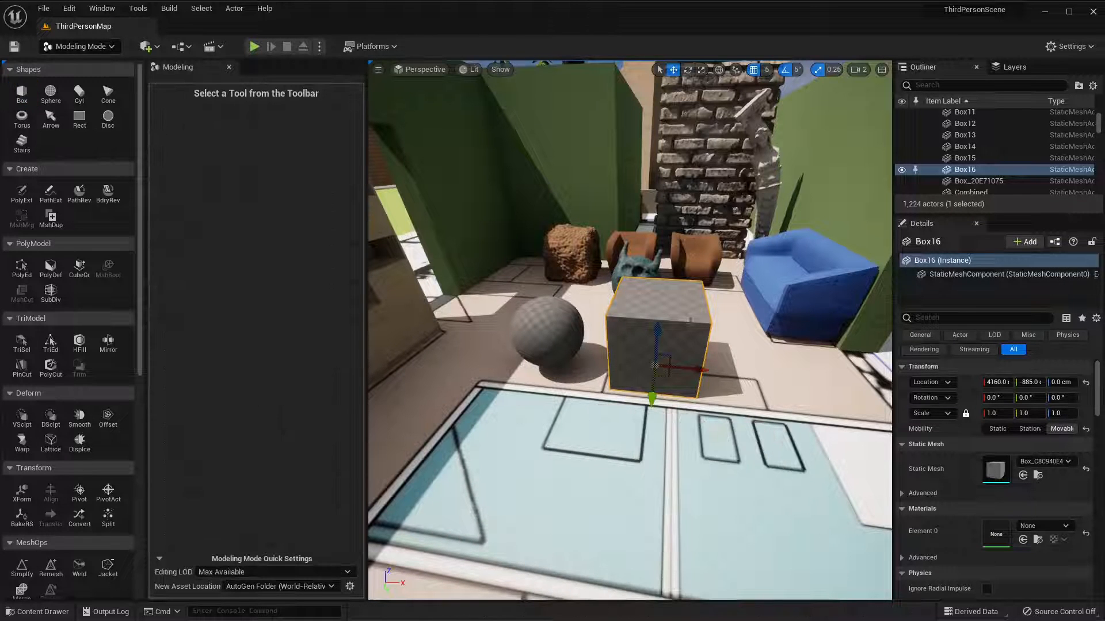